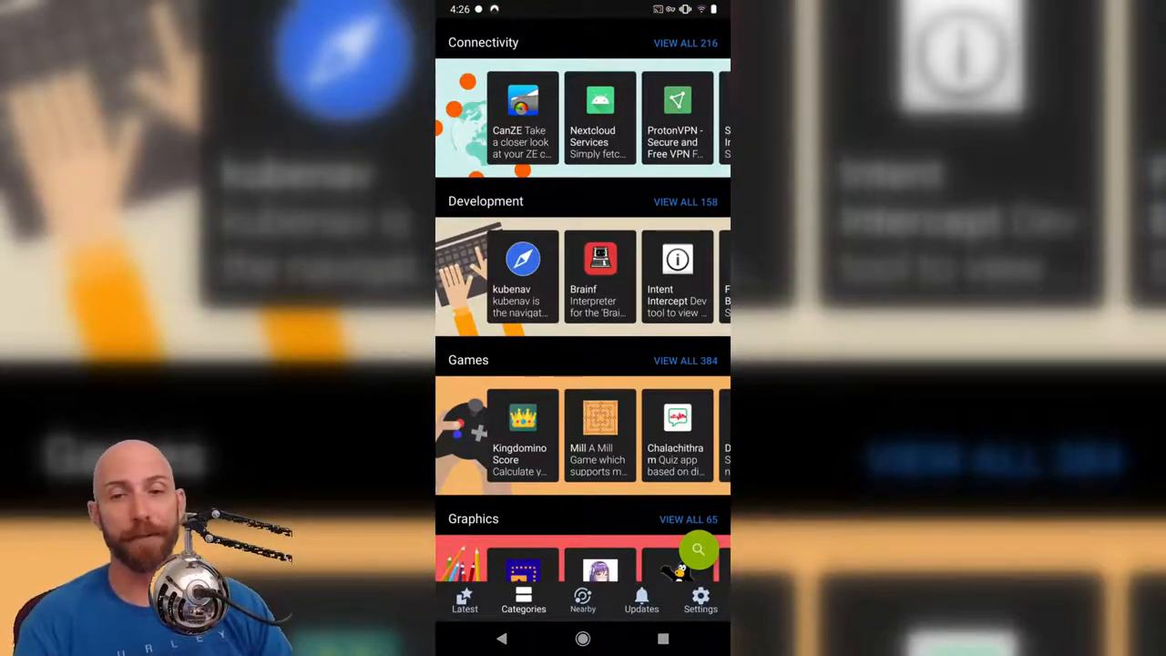
Open F-Droid's app search showing all available apps alphabetically
left_click(464, 599)
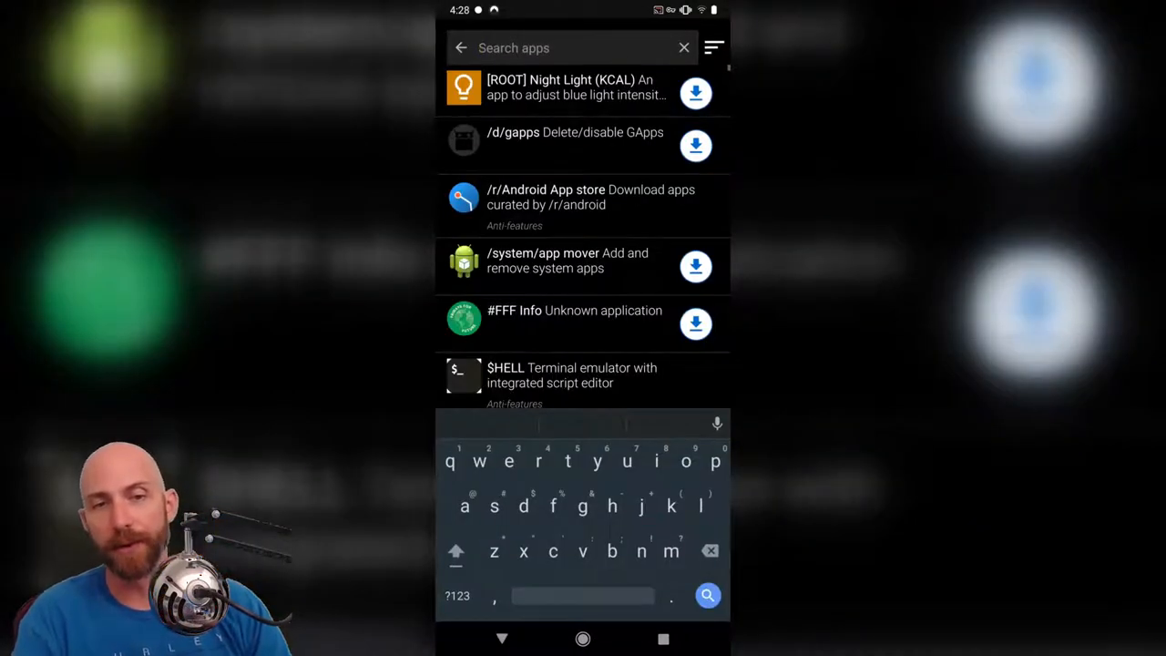
Search 'keep' and install KeePassDroid, then go back to the Categories page
type("keep")
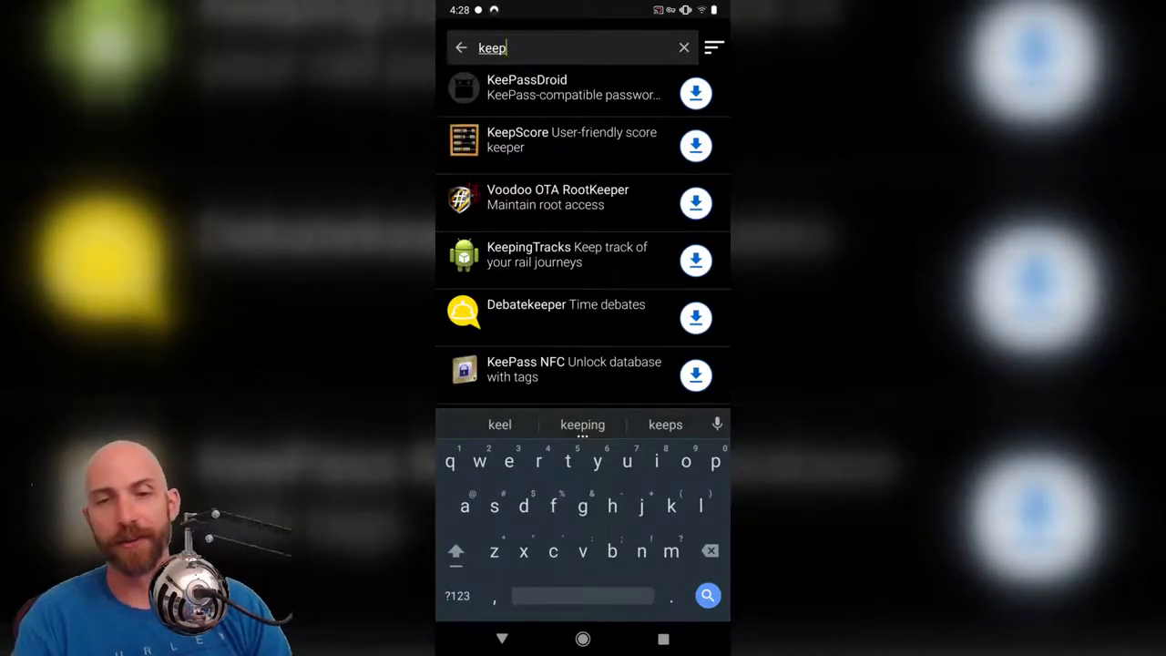
left_click(695, 93)
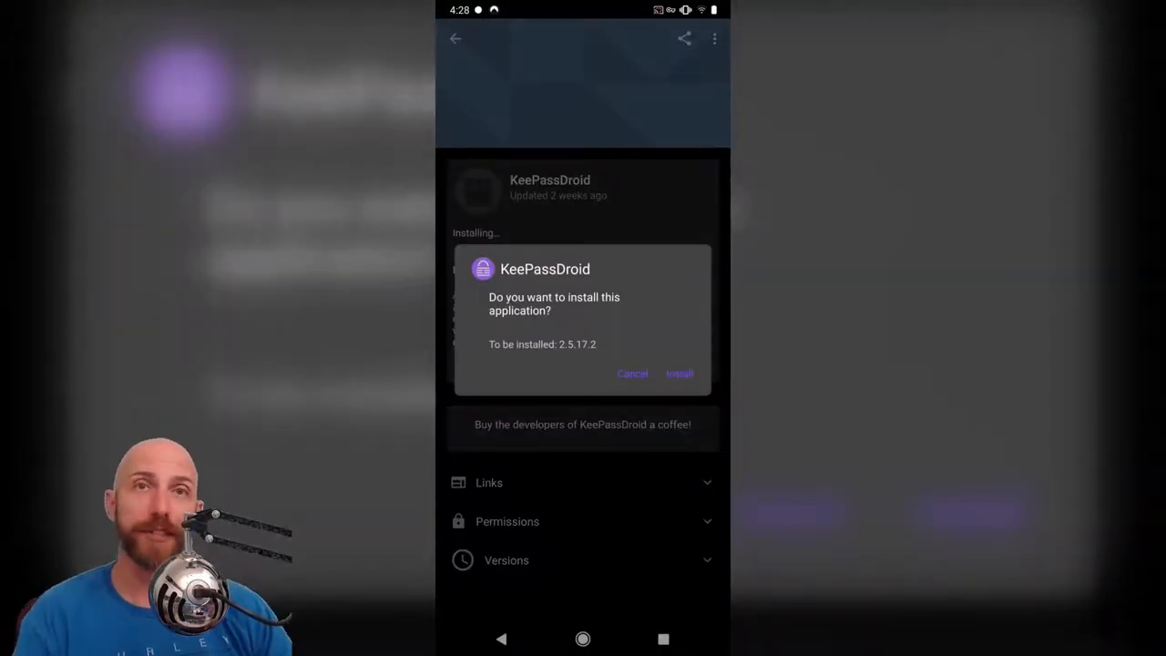
left_click(680, 374)
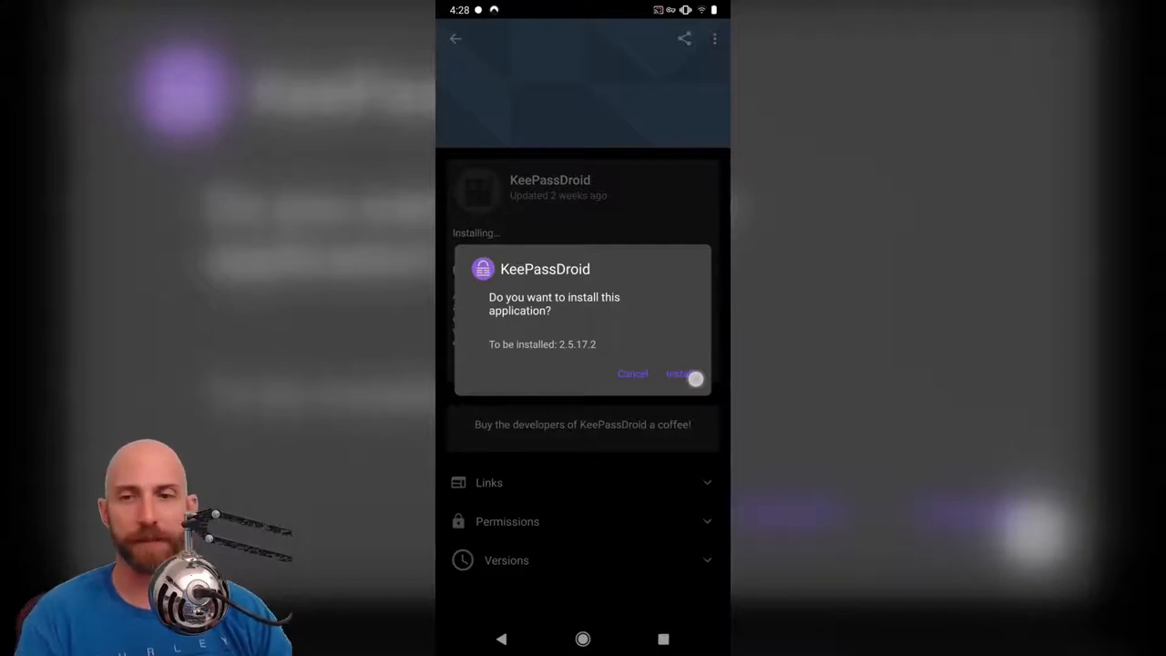
left_click(678, 373)
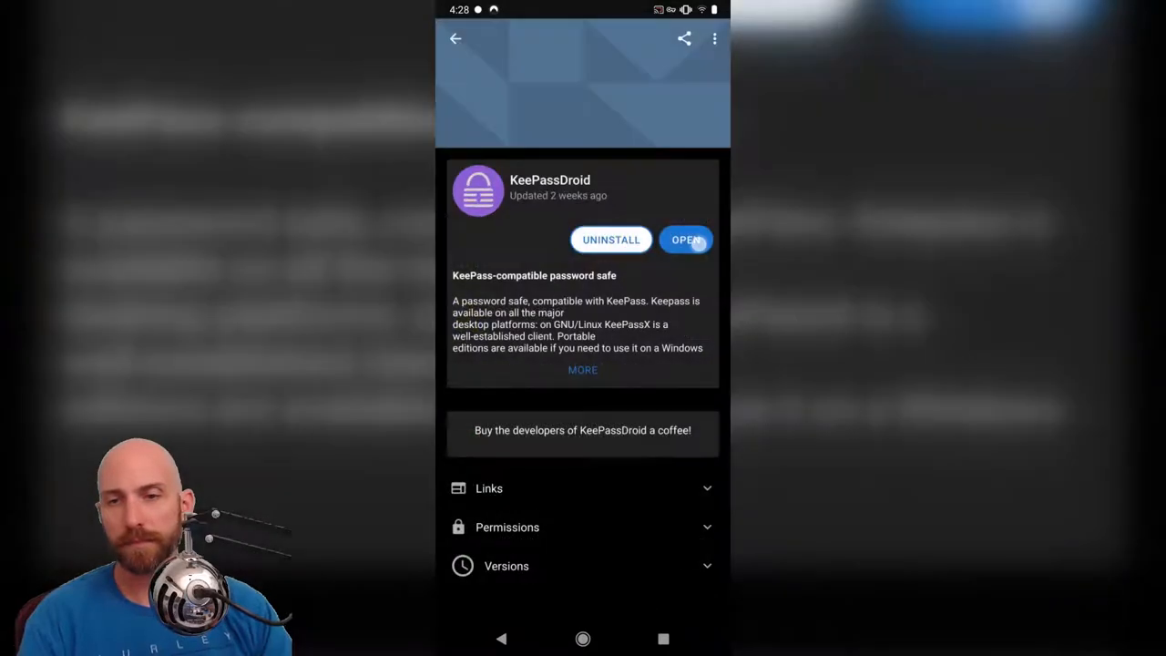
left_click(686, 239)
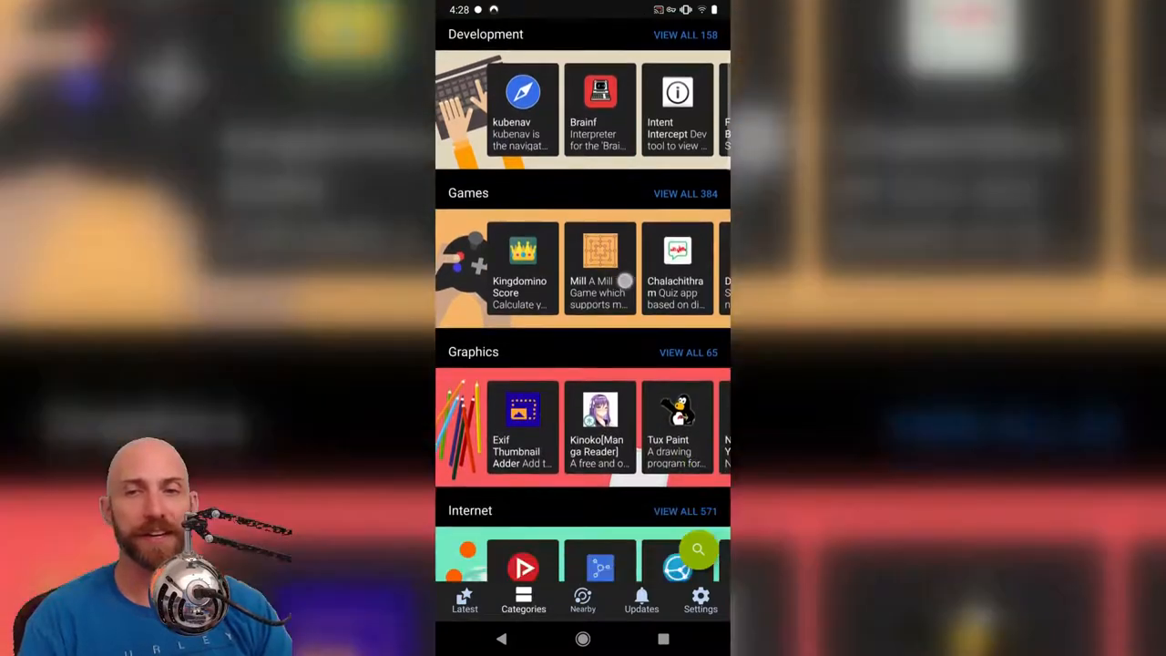
Scroll the F-Droid Categories list before switching to KeePassDroid's database filename screen
scroll("down", 3)
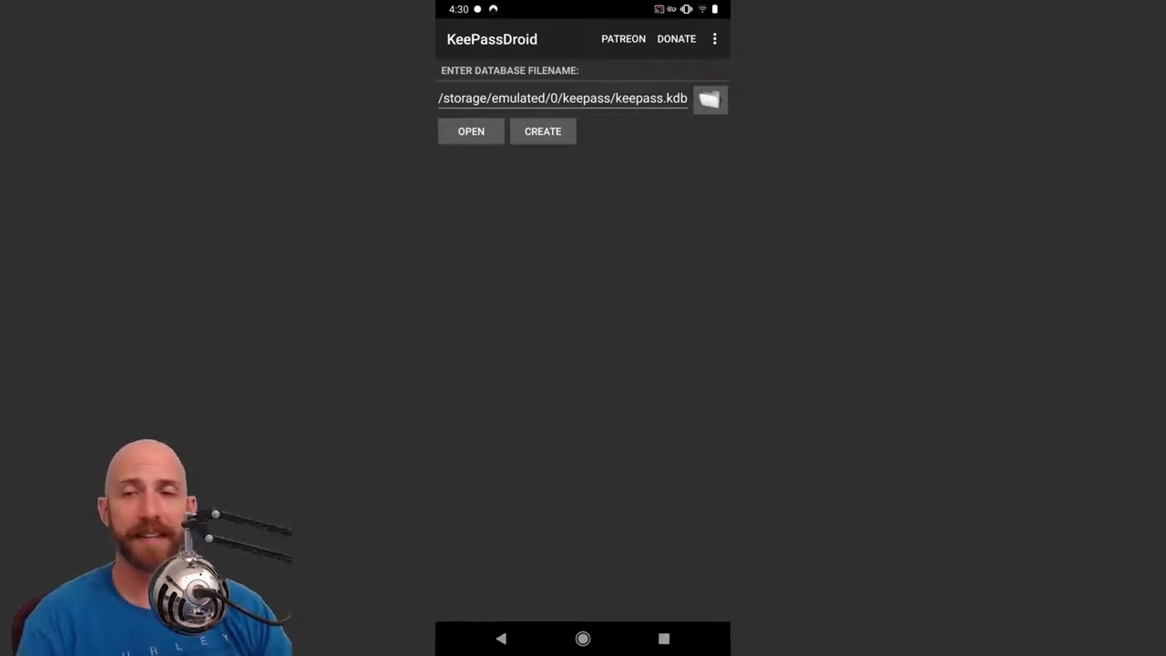
Create the 'keepass' database with a master password after allowing file access
left_click(543, 130)
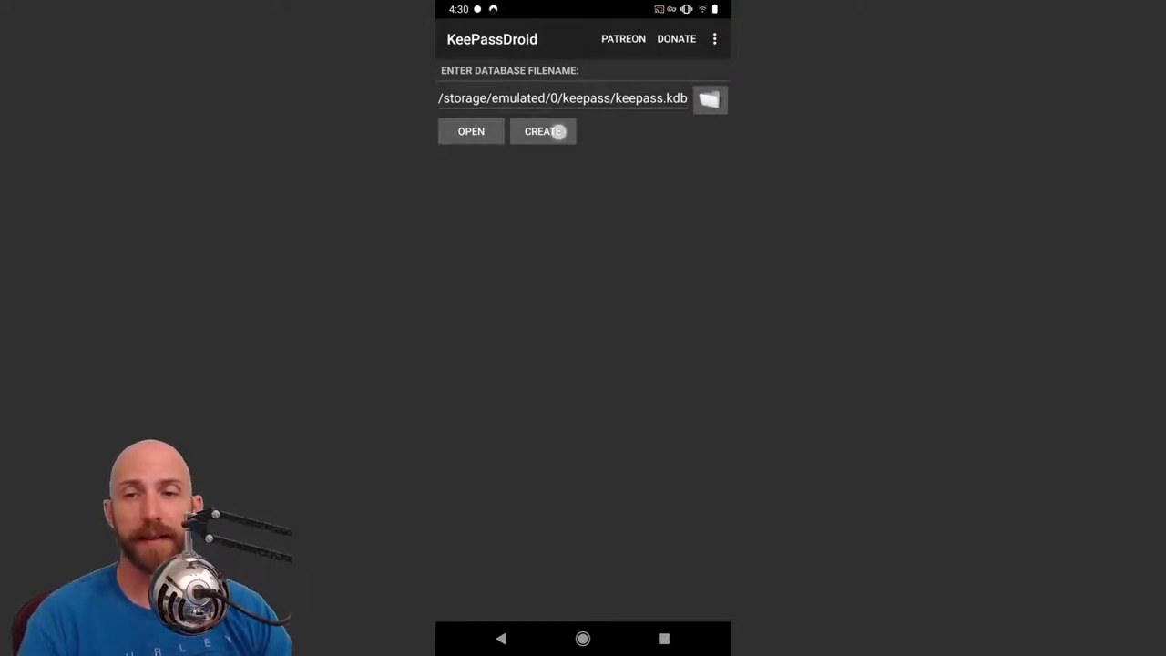
left_click(543, 130)
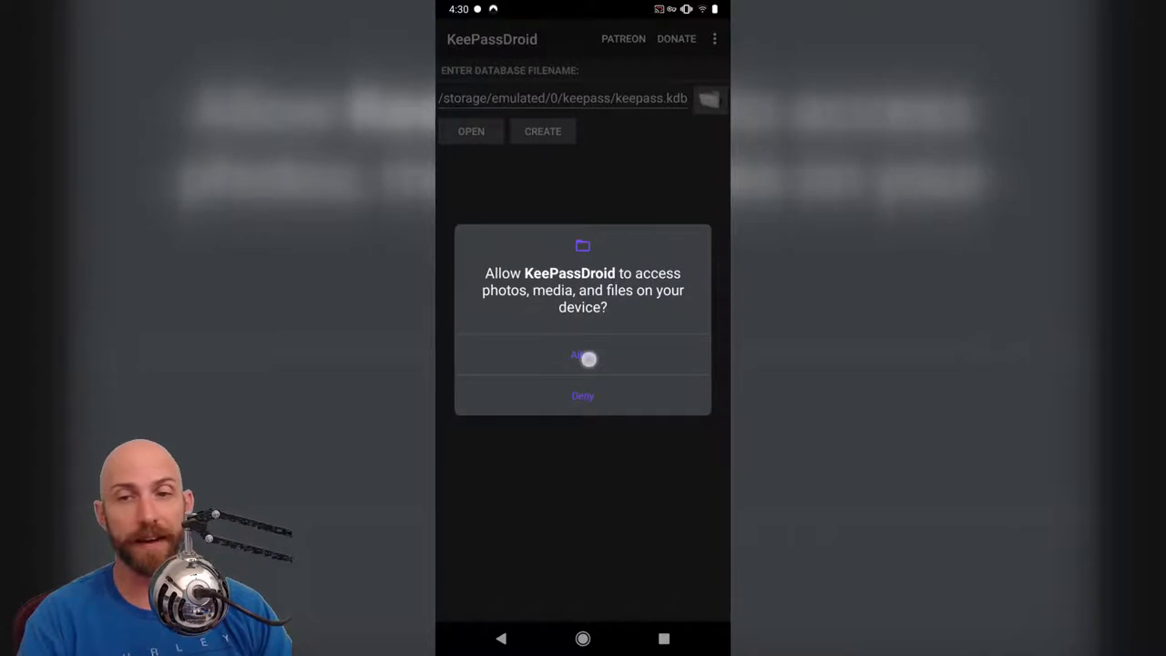
left_click(582, 355)
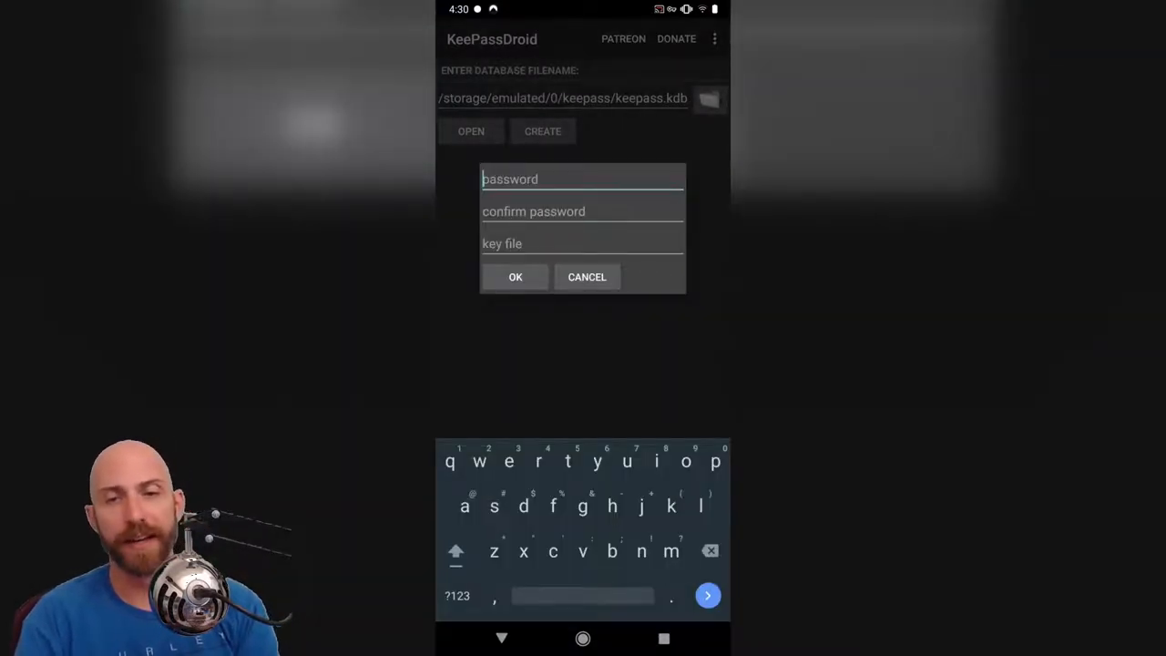
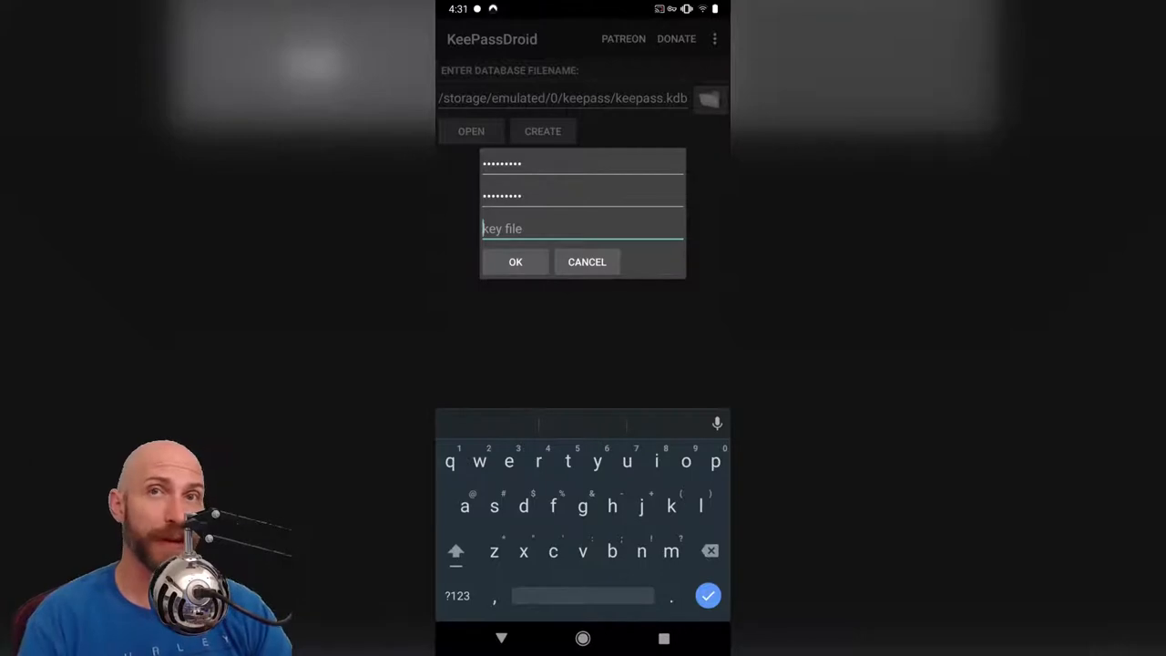
left_click(514, 262)
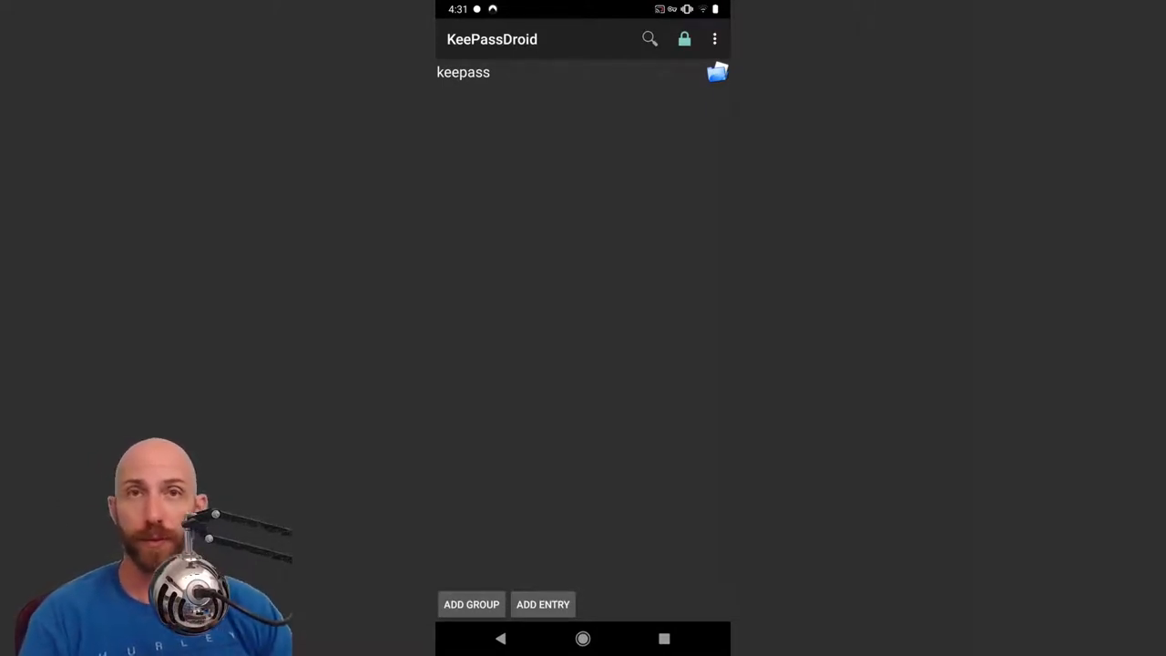
Enable Automatic biometric Login in Application settings and show the application timeout choices
left_click(714, 39)
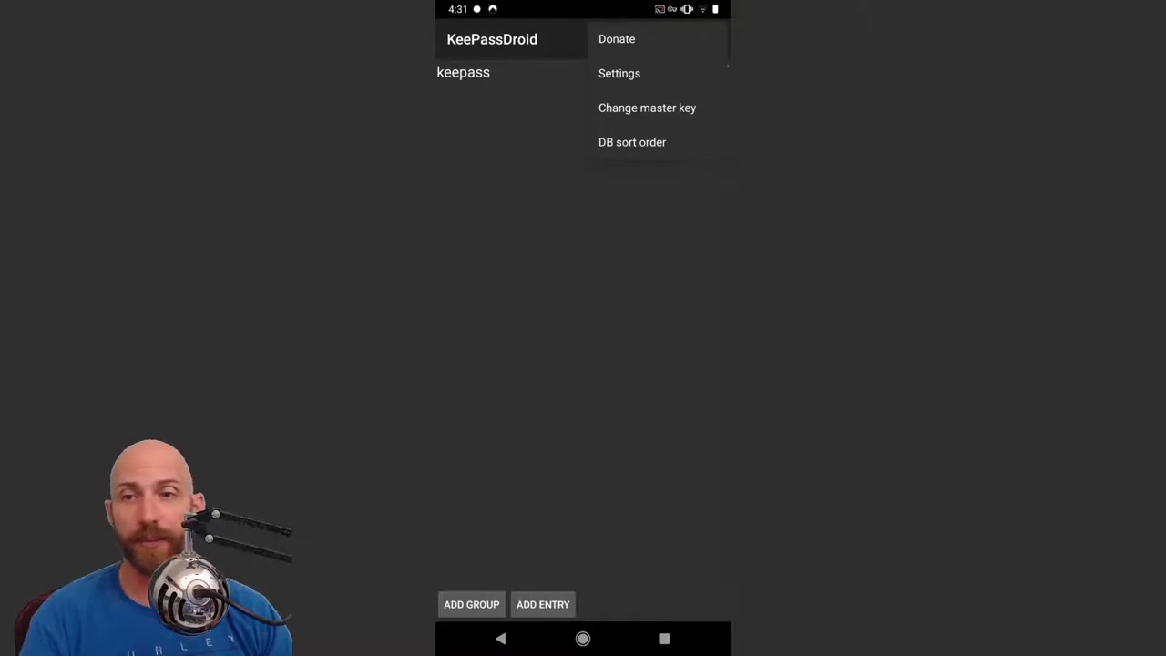
left_click(618, 73)
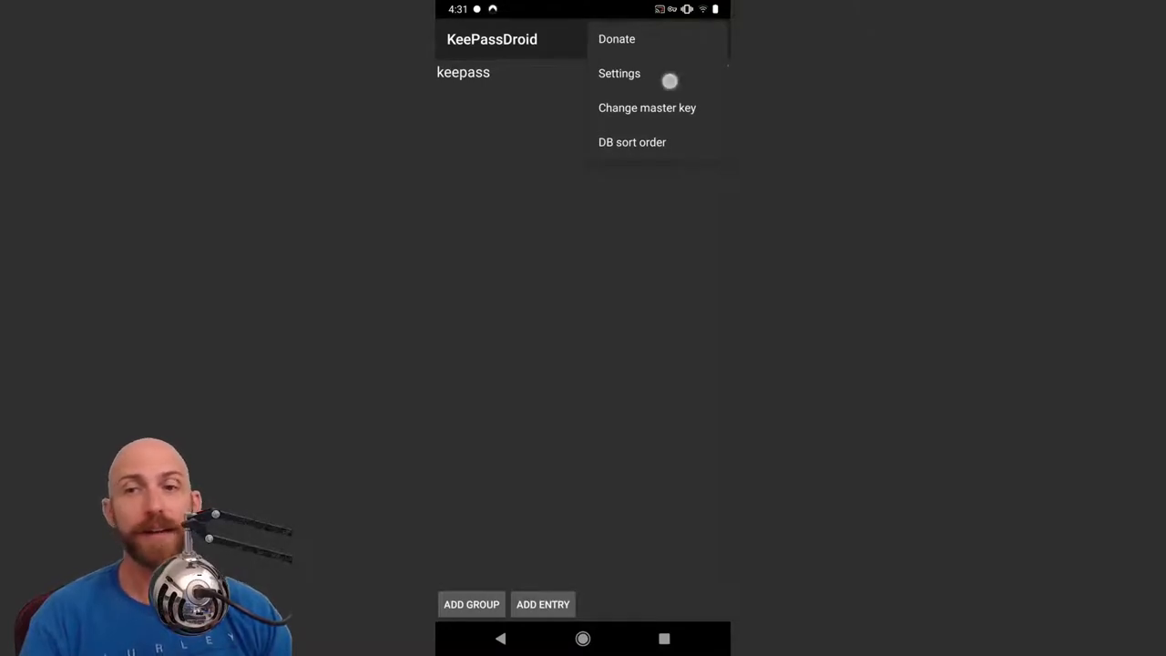
left_click(618, 72)
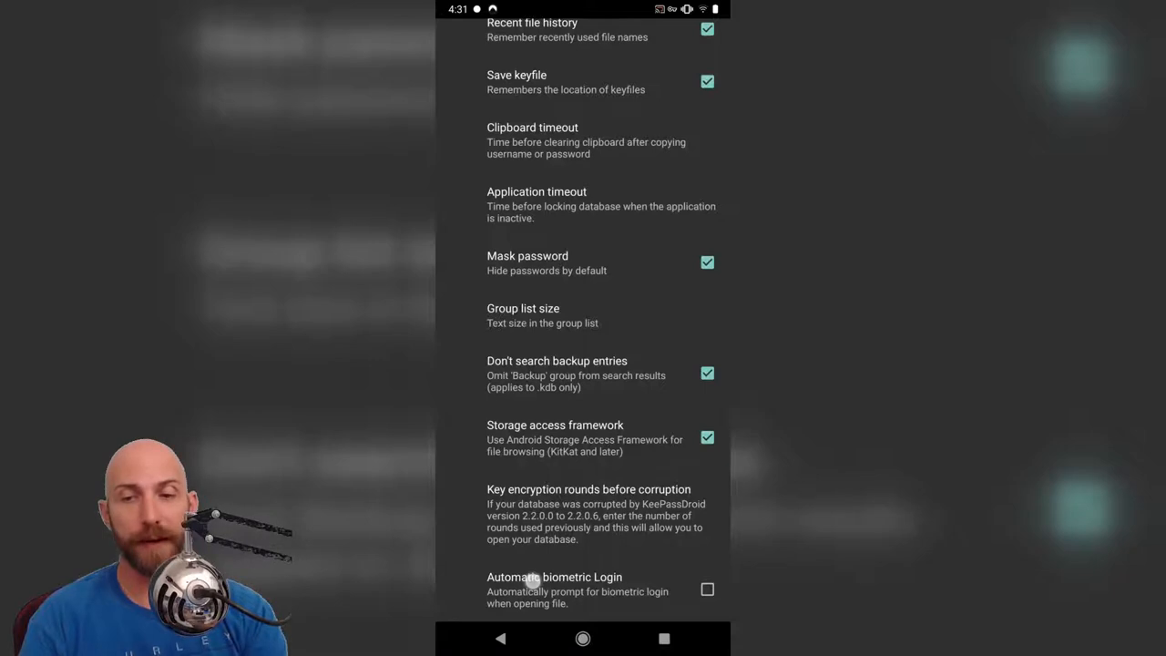
left_click(706, 589)
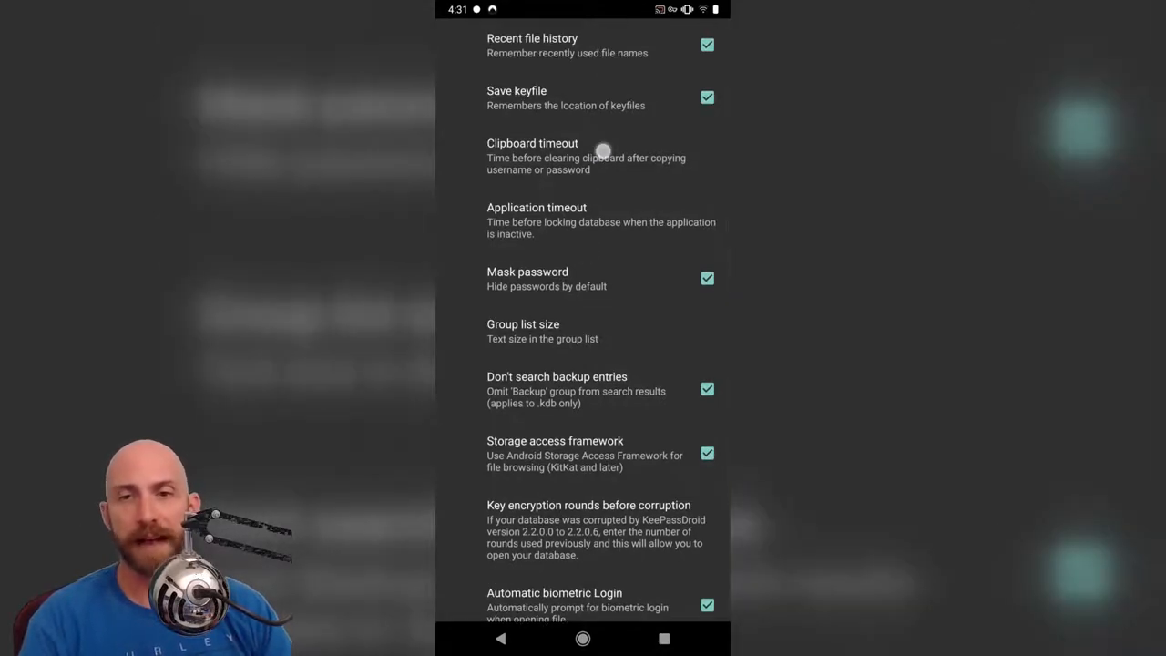
left_click(532, 156)
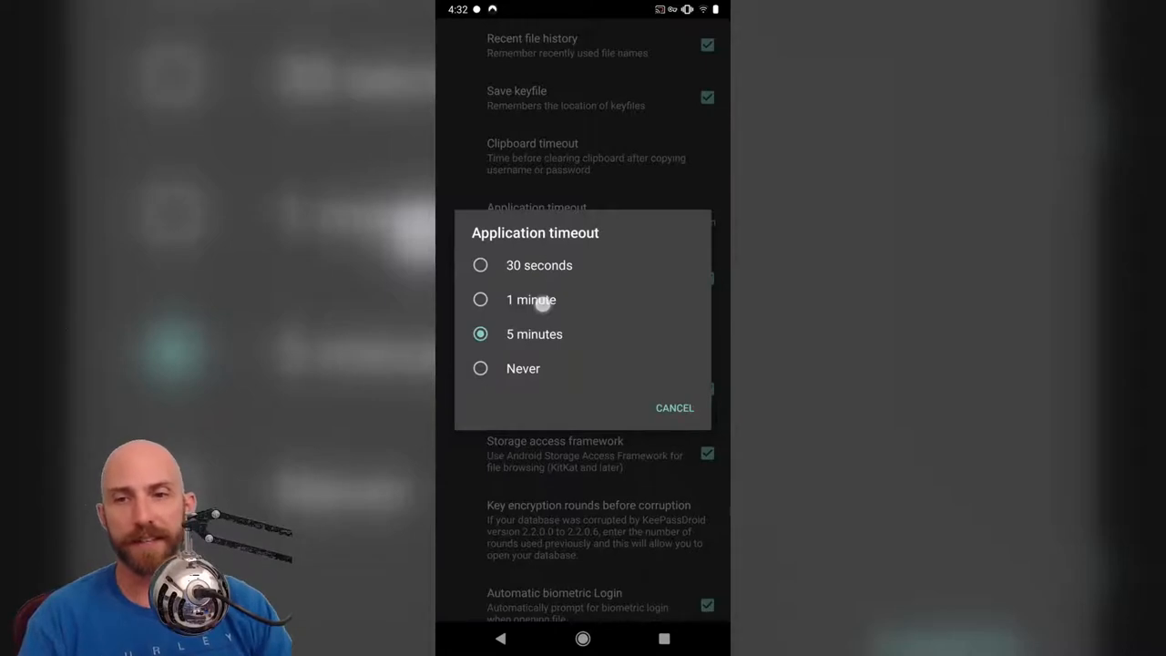
Pick an application timeout value and dismiss Group list size choices unchanged
left_click(674, 408)
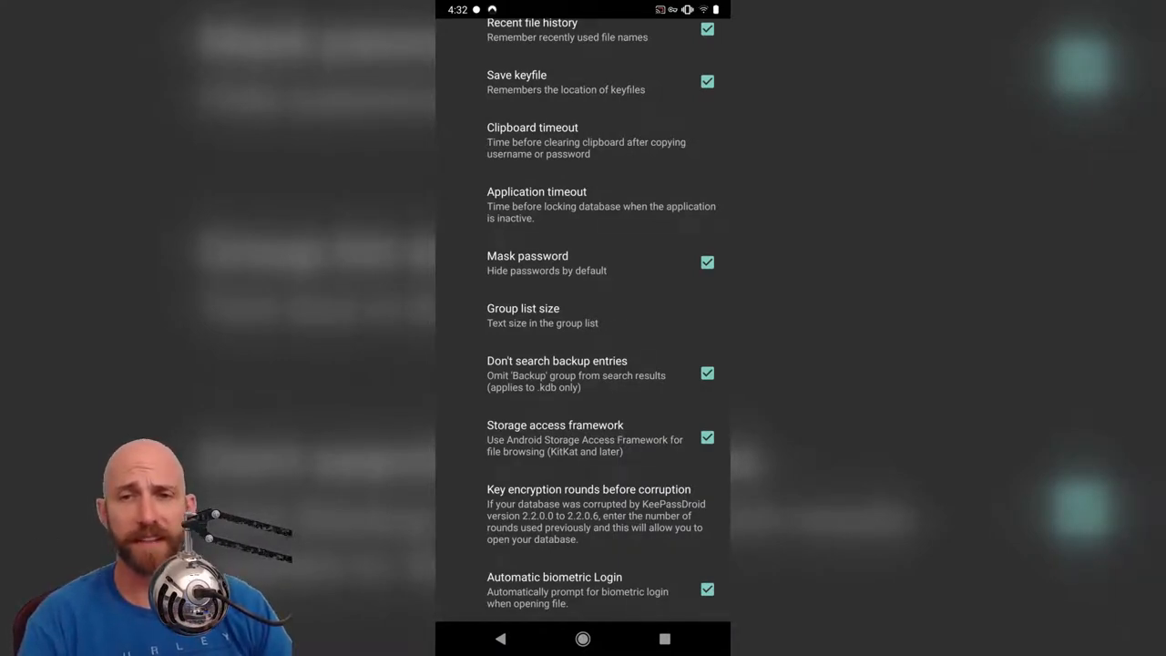
left_click(601, 315)
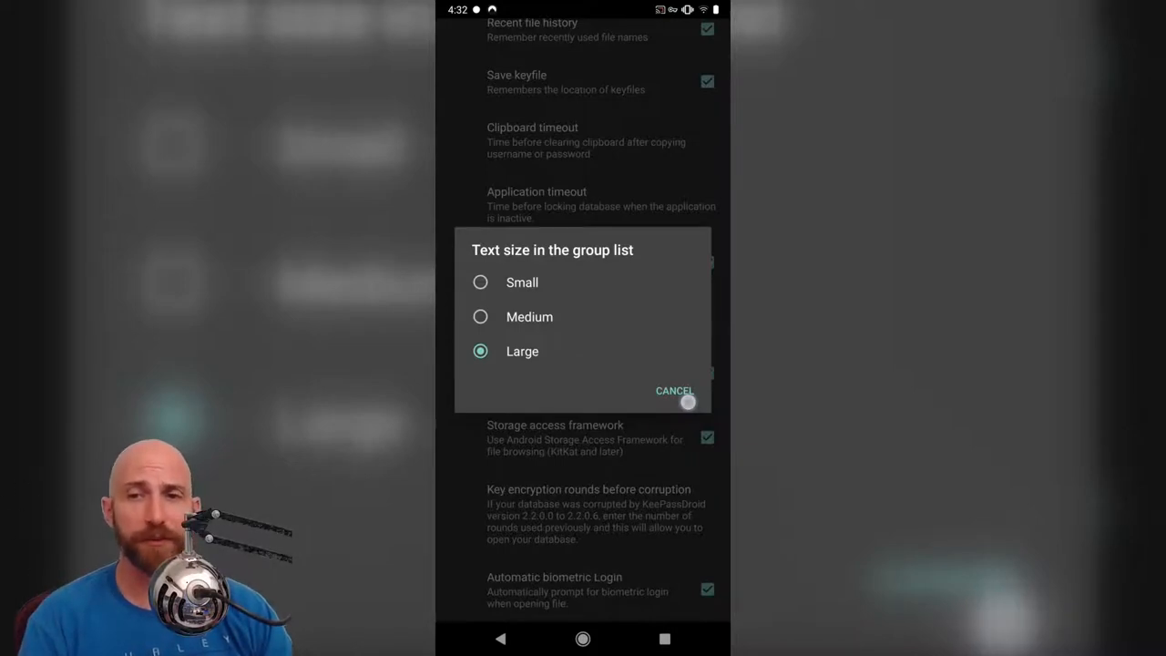
left_click(675, 390)
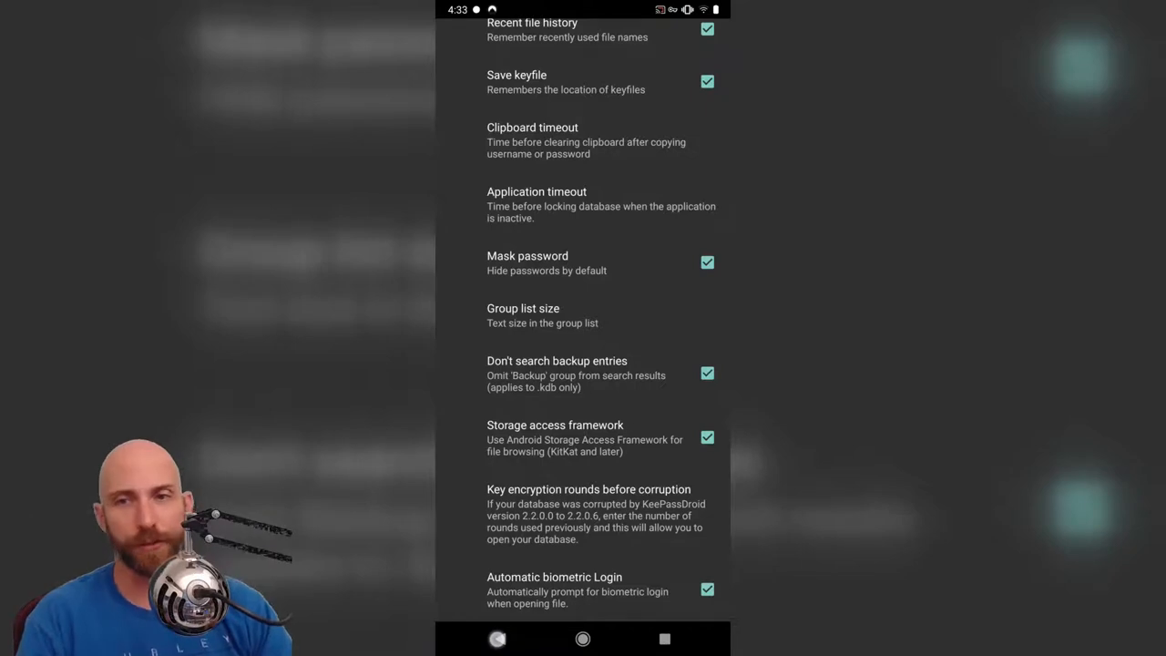
Return from Settings to the empty keepass root group and bring up the new-group prompt
left_click(496, 638)
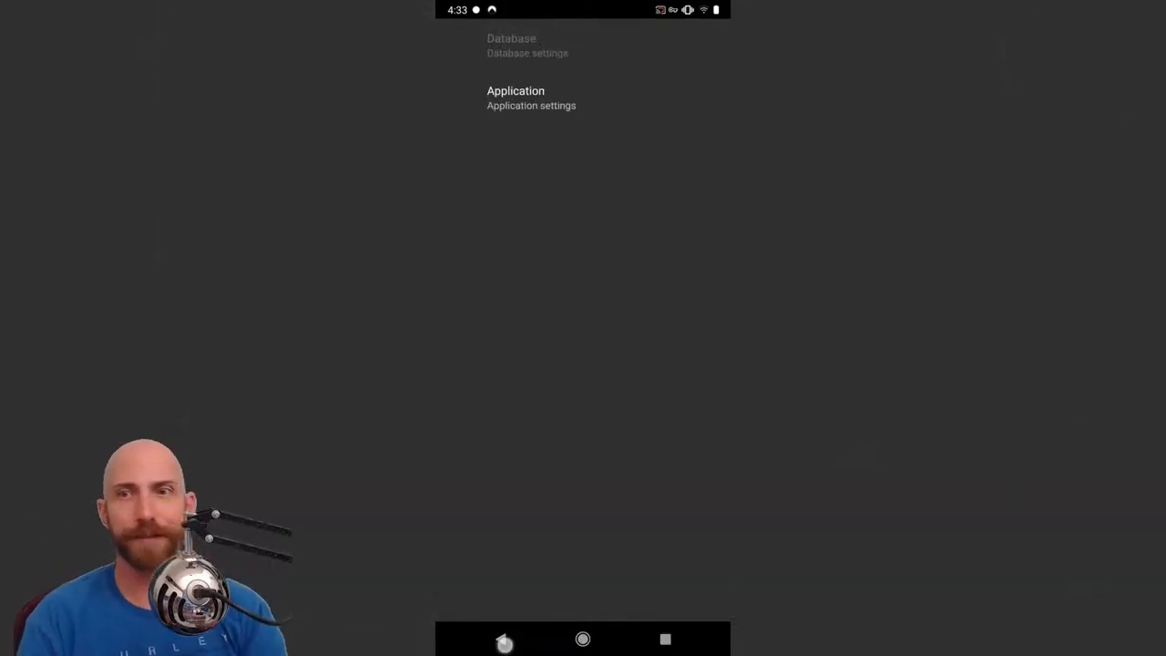
left_click(504, 638)
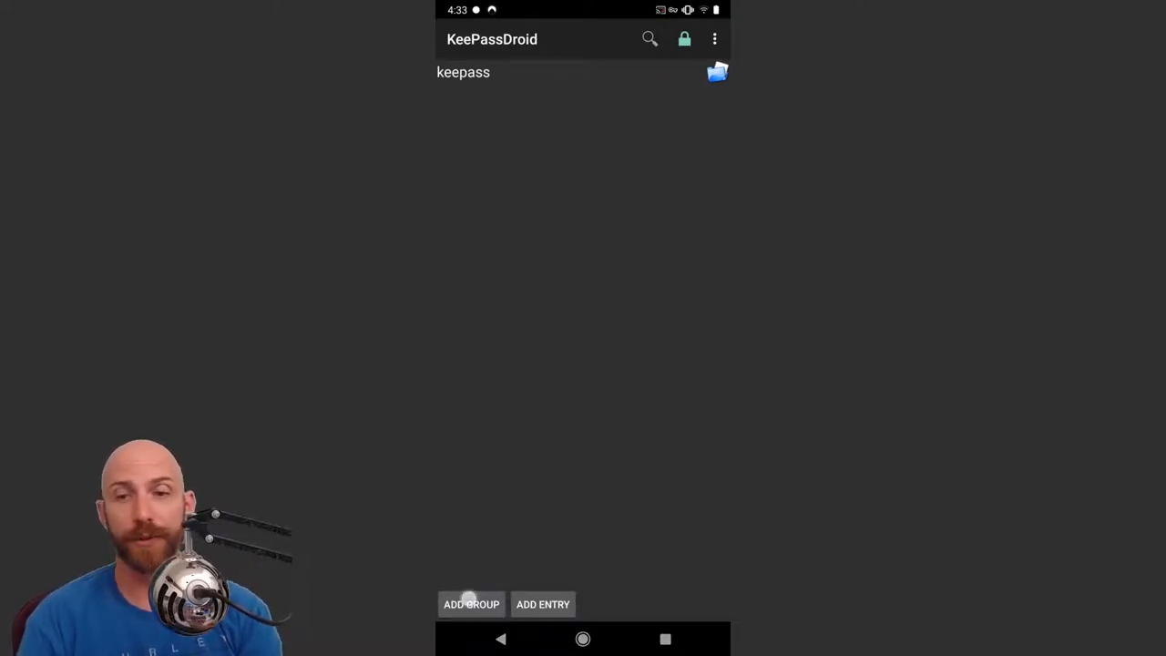
left_click(471, 604)
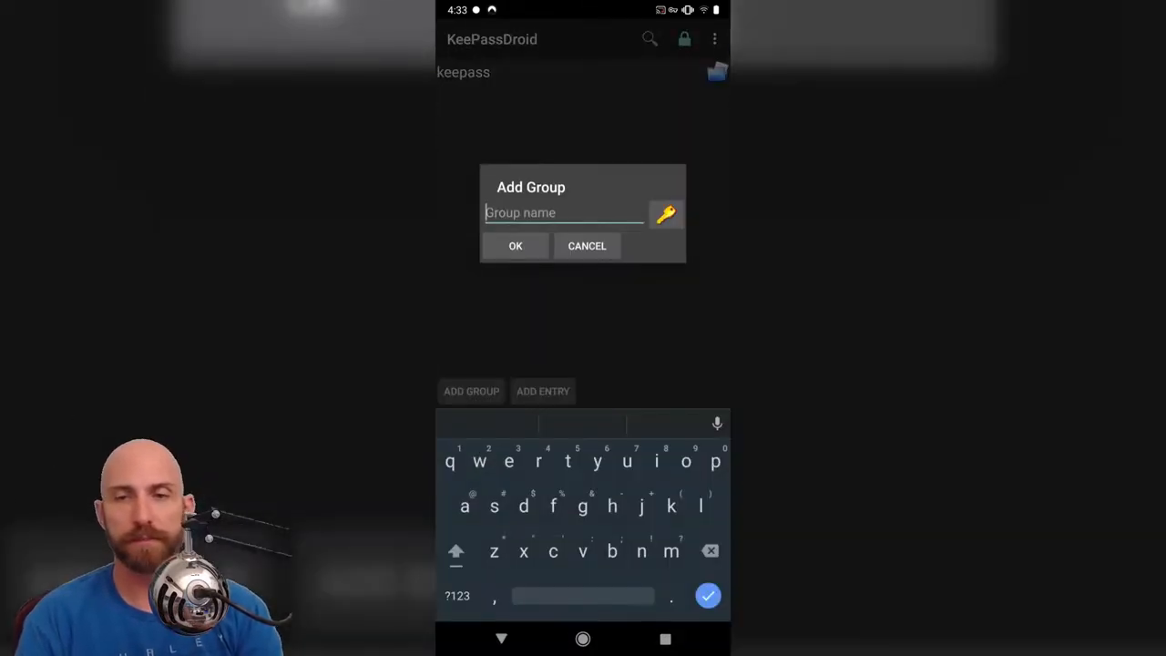
Name the new group 'email' and confirm it in the keepass root group
type("e")
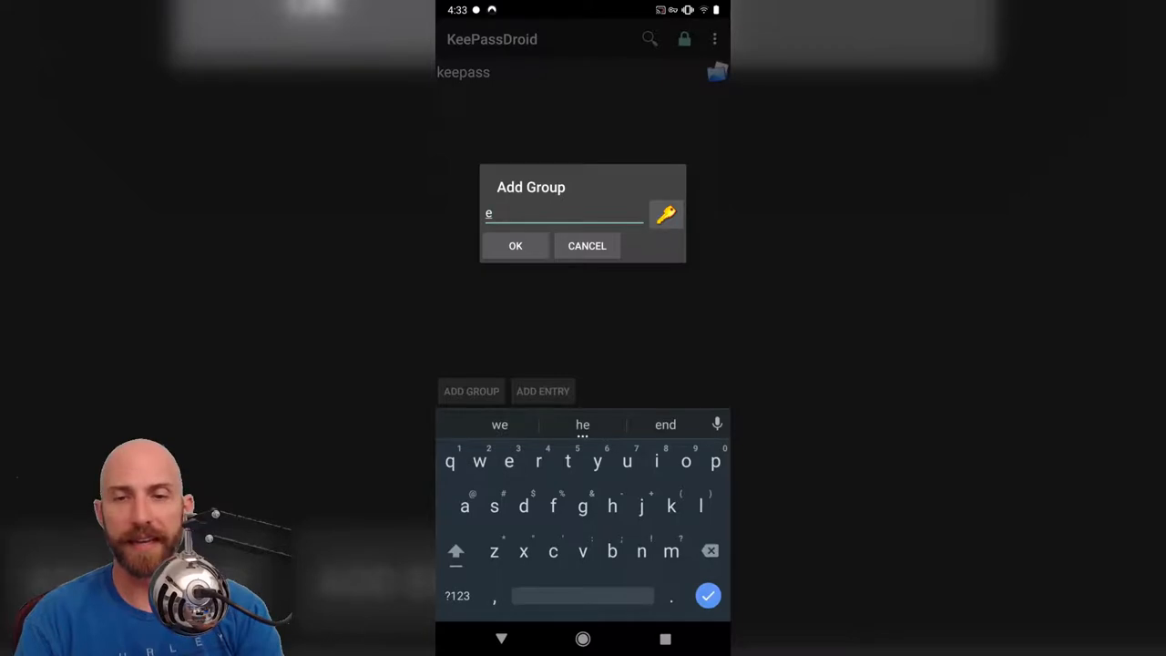
type("mail")
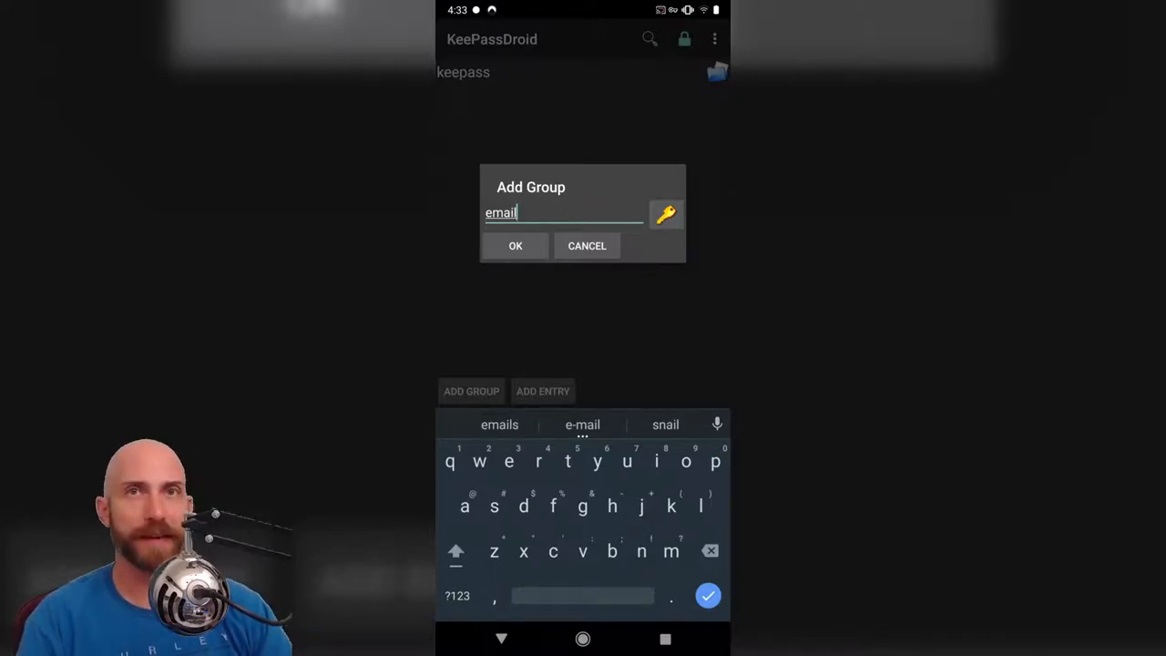
left_click(514, 246)
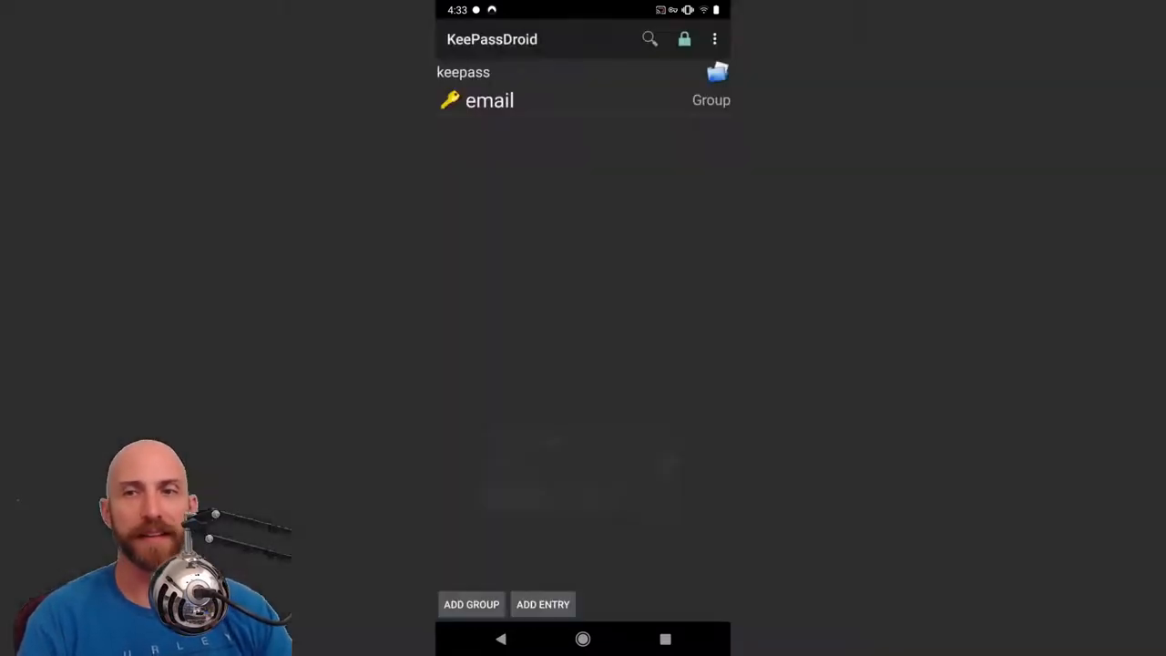
Open the email group and launch the password generator for the new Gmail Main entry
left_click(583, 100)
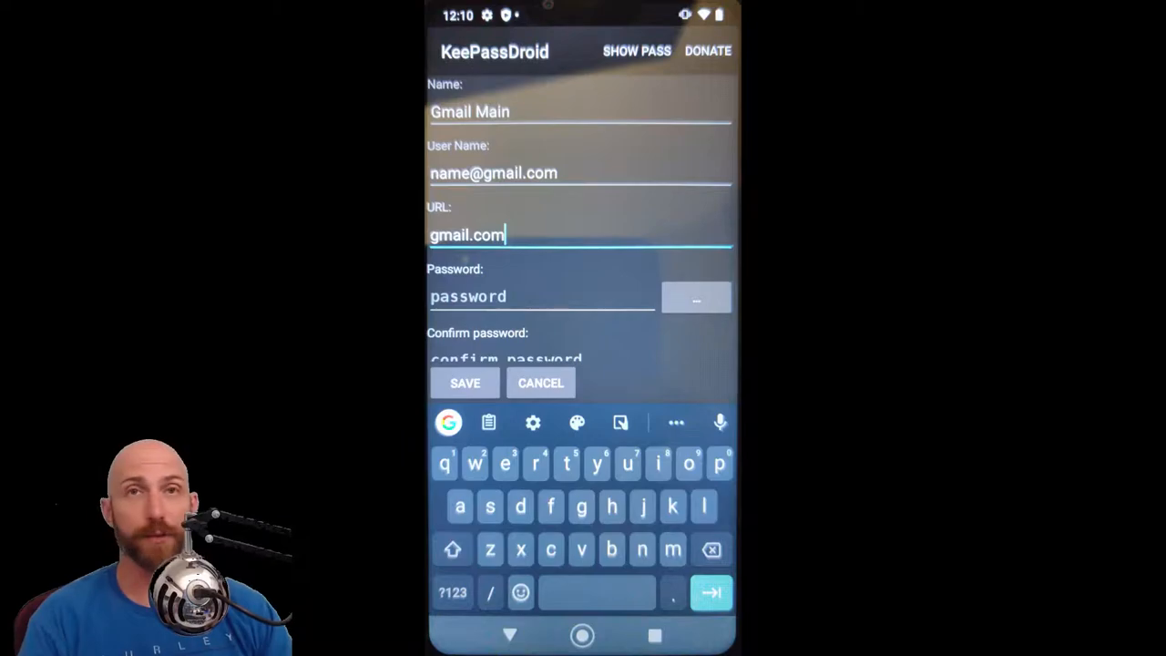
left_click(695, 297)
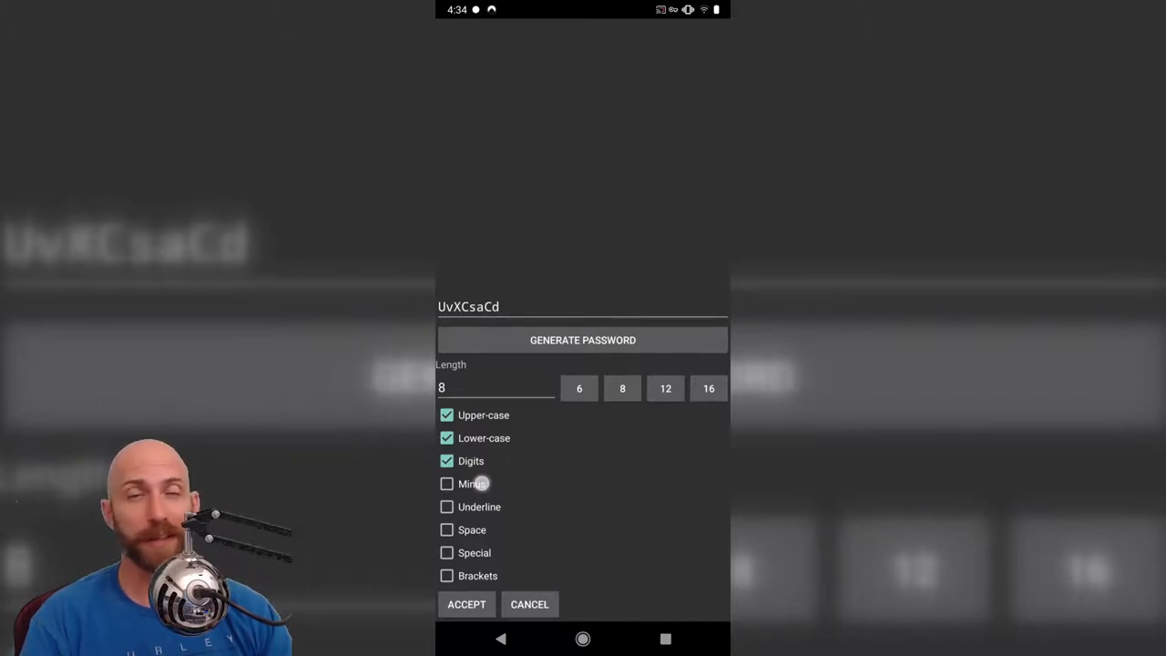
Generate a 16-character password with minus and special characters, then save the gmail main entry
left_click(446, 483)
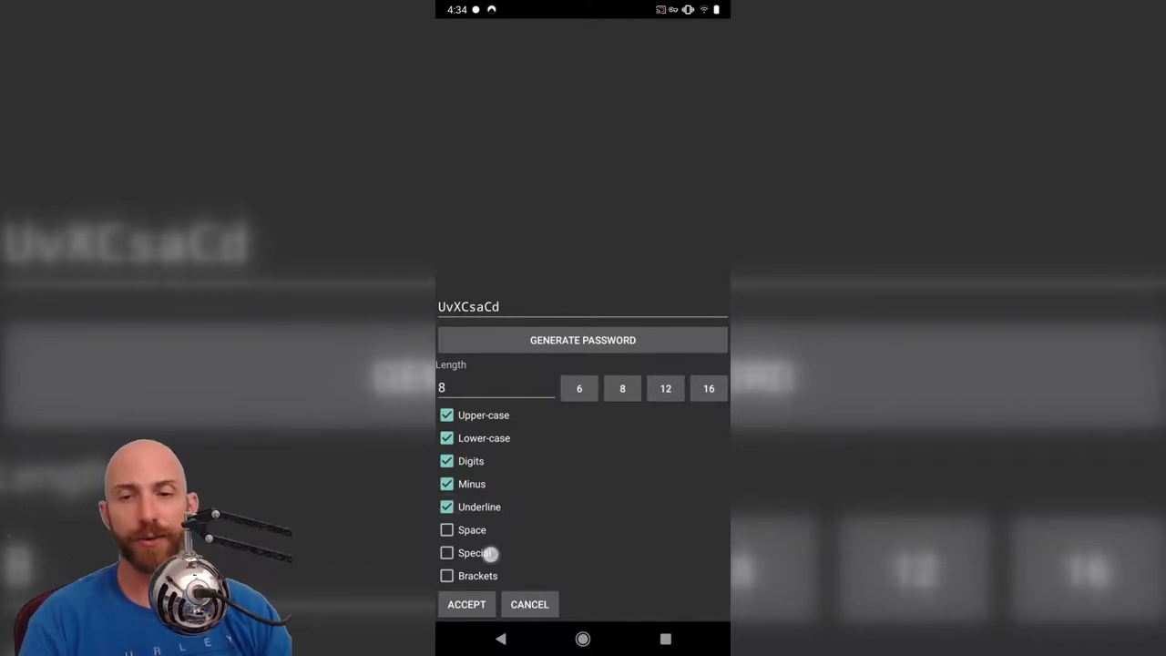
left_click(446, 552)
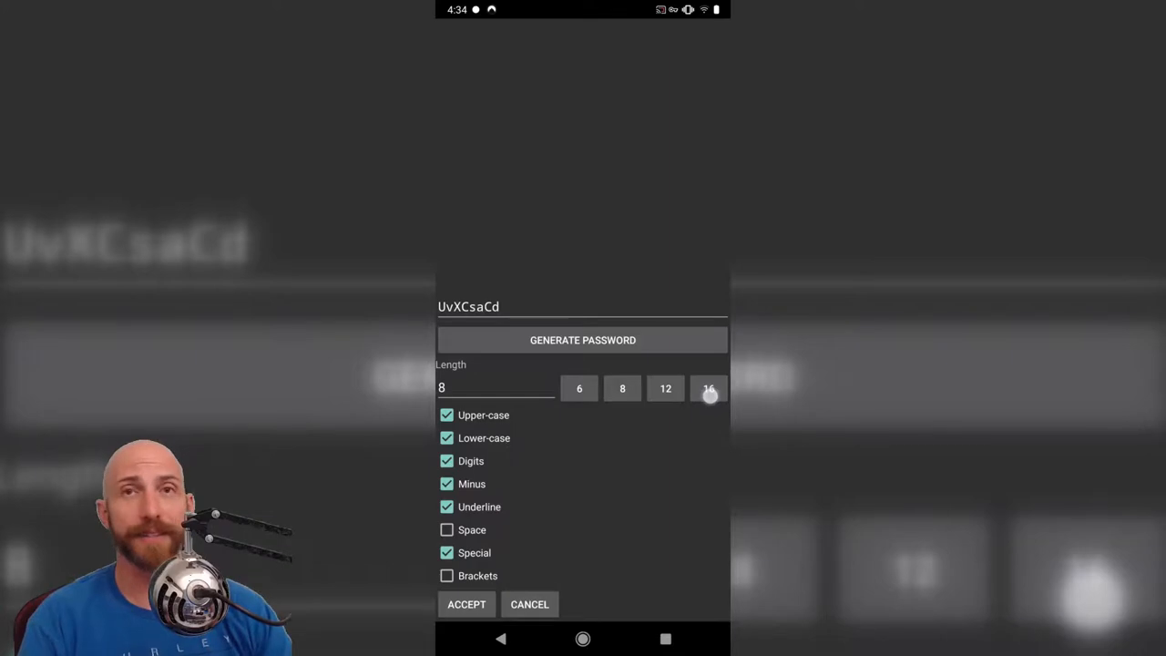
left_click(709, 388)
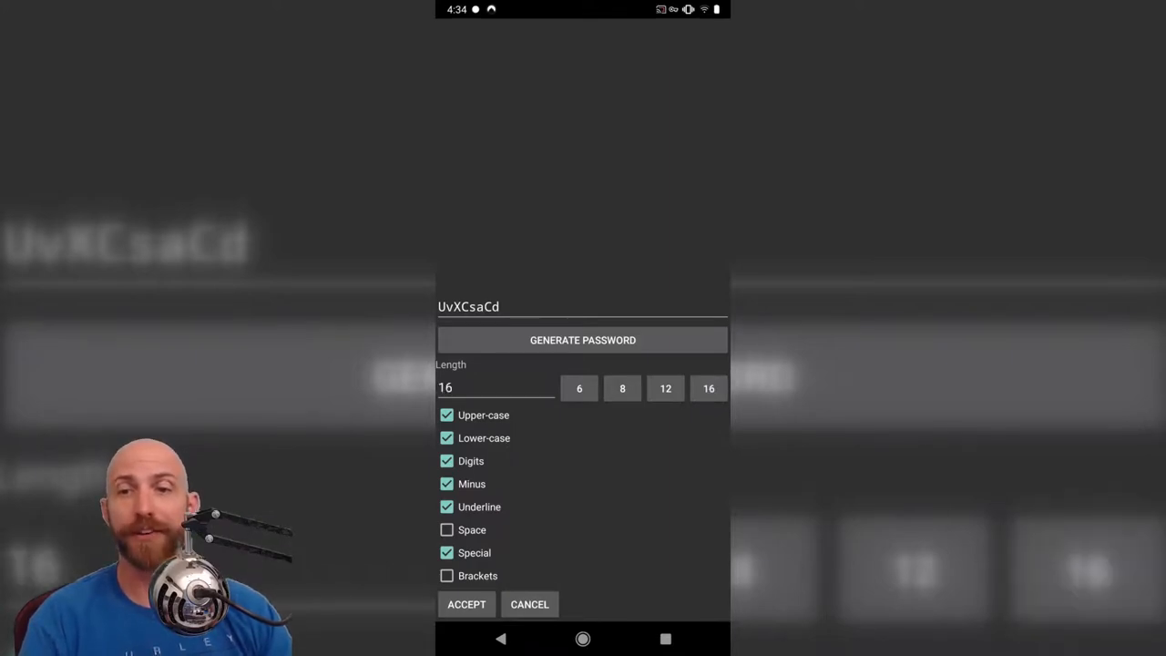
left_click(582, 340)
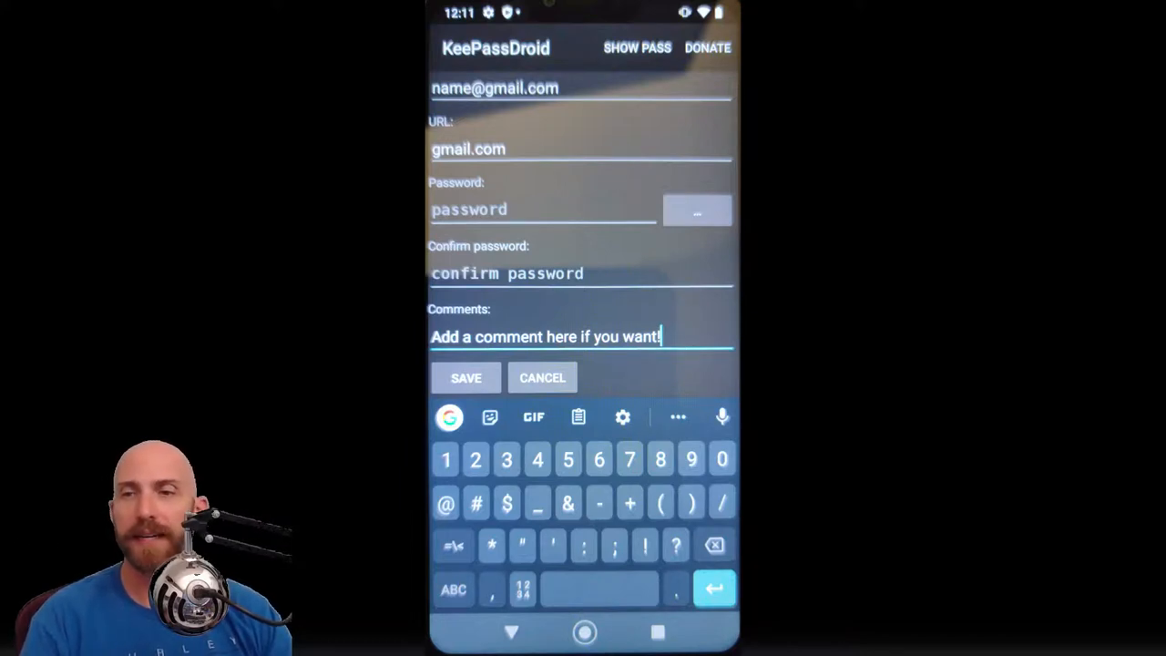
left_click(465, 377)
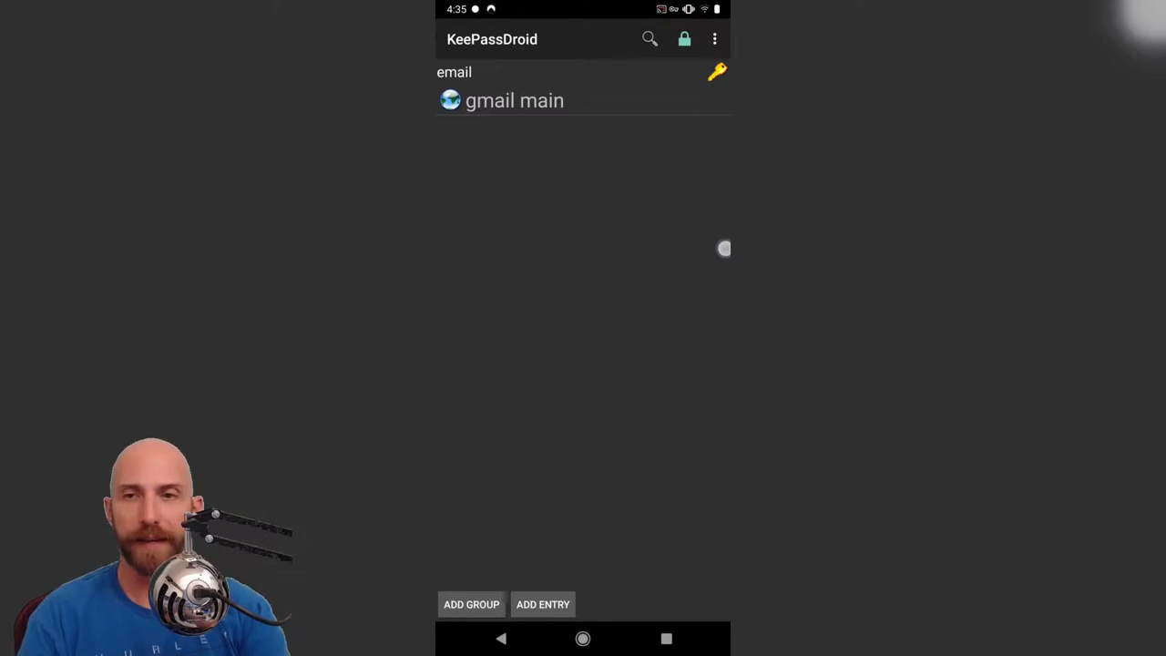
Return to the root group, open and close search, then lock the database
left_click(500, 637)
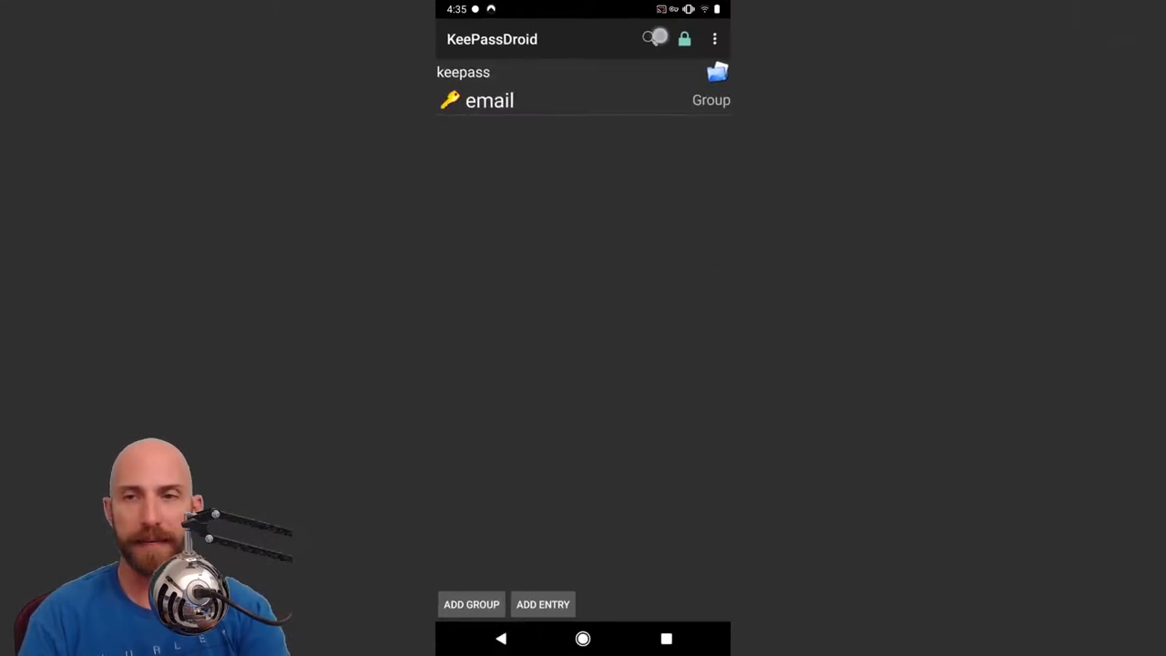
left_click(649, 38)
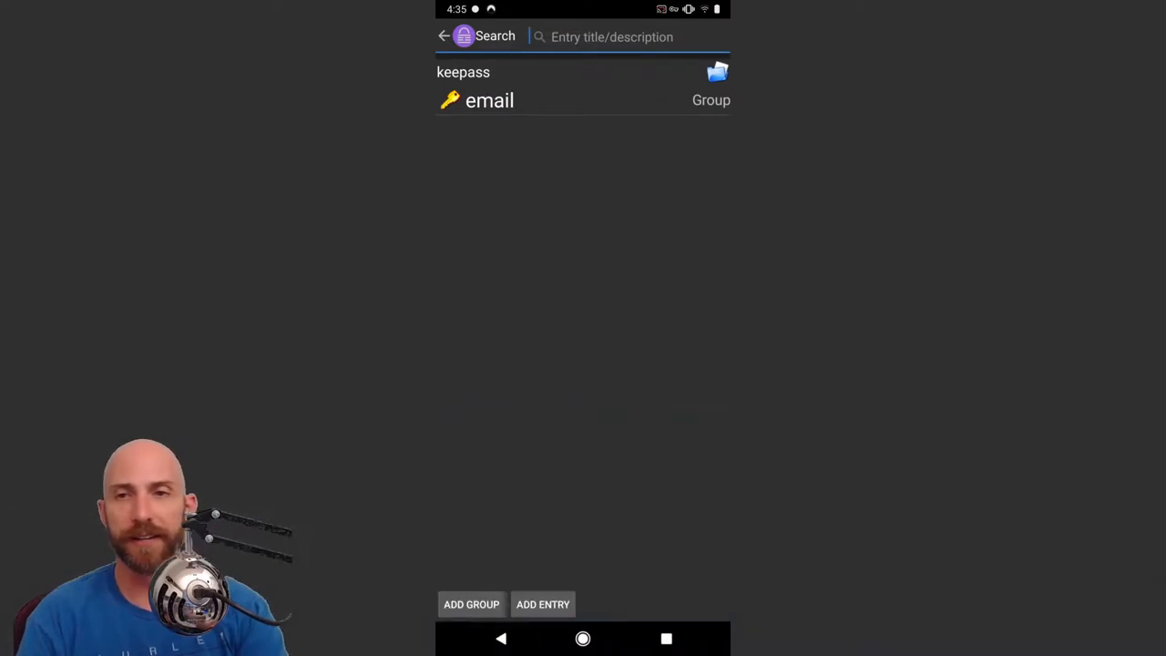
left_click(445, 36)
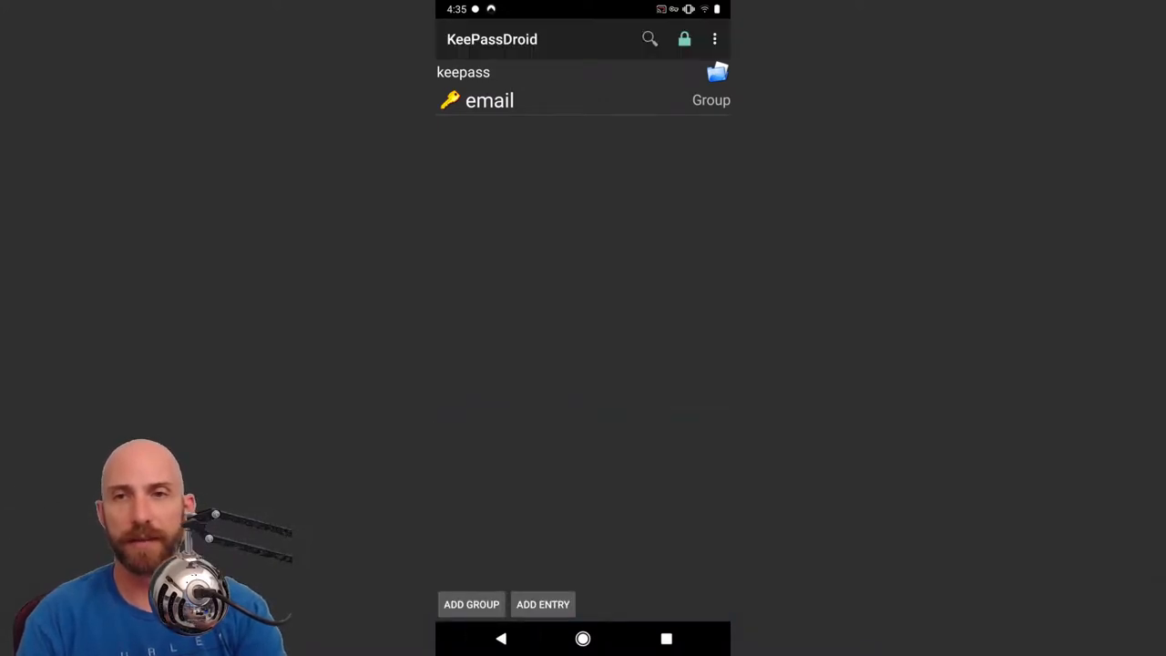
left_click(649, 38)
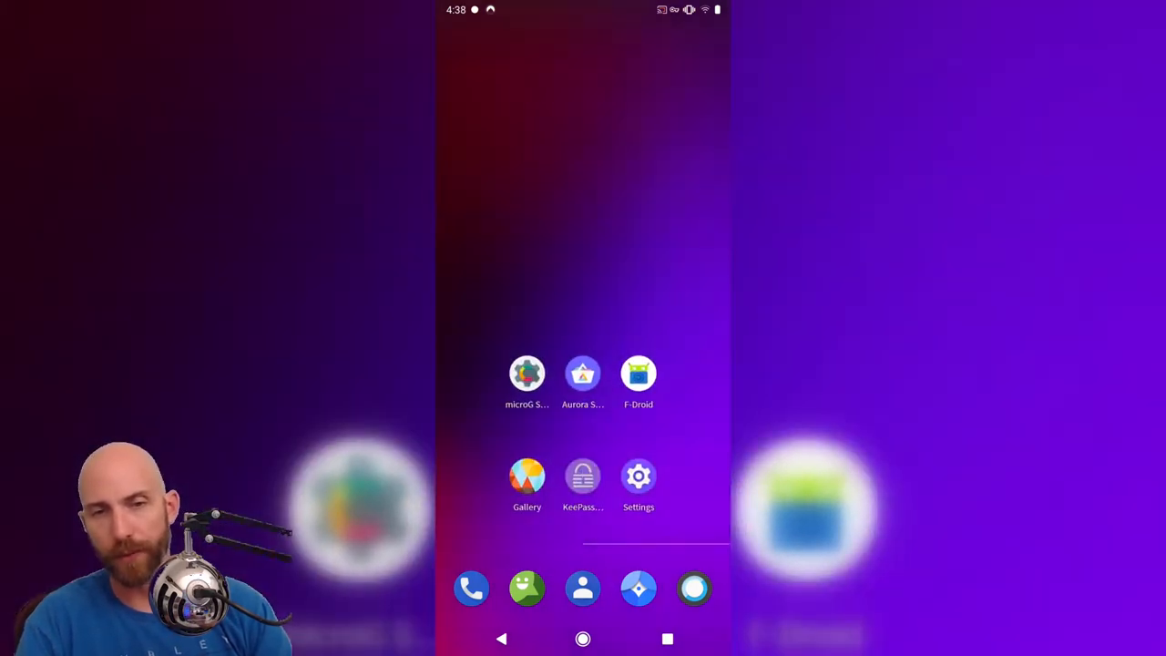
Launch KeePassDroid from the home screen to reach the database unlock screen
left_click(582, 475)
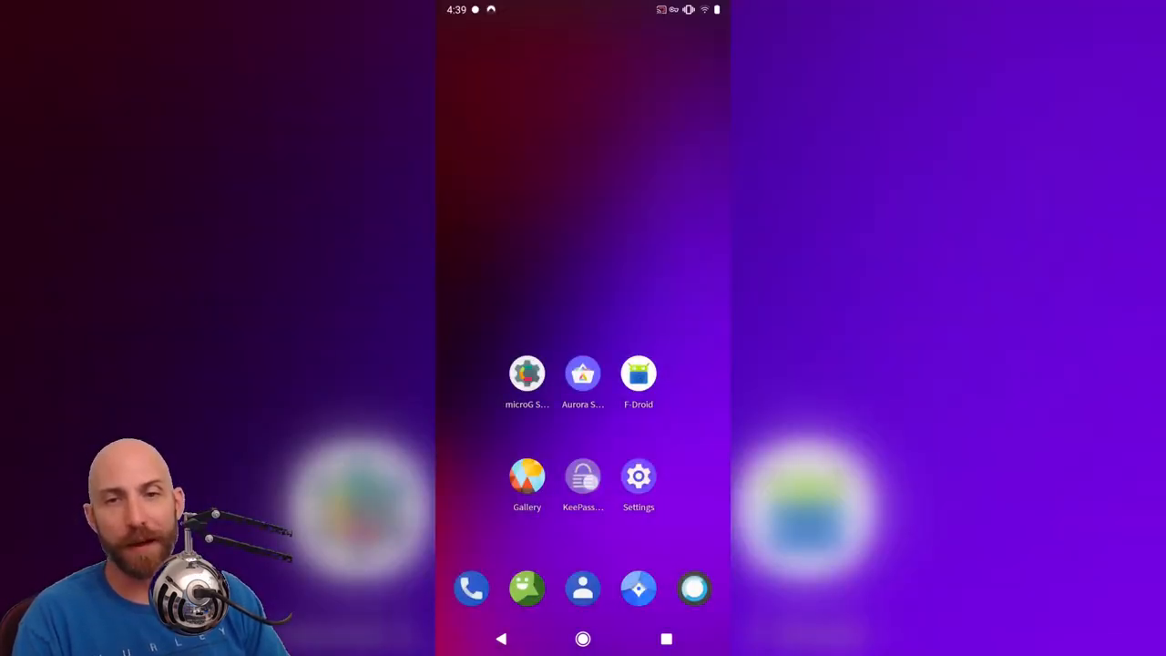
left_click(582, 475)
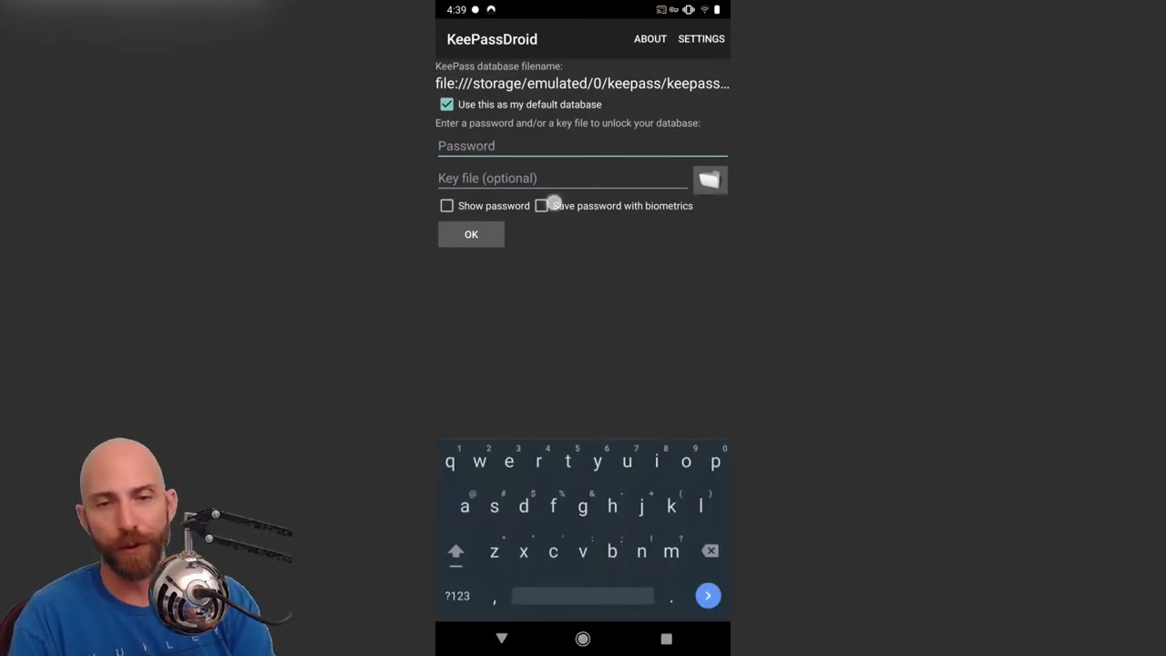
left_click(541, 205)
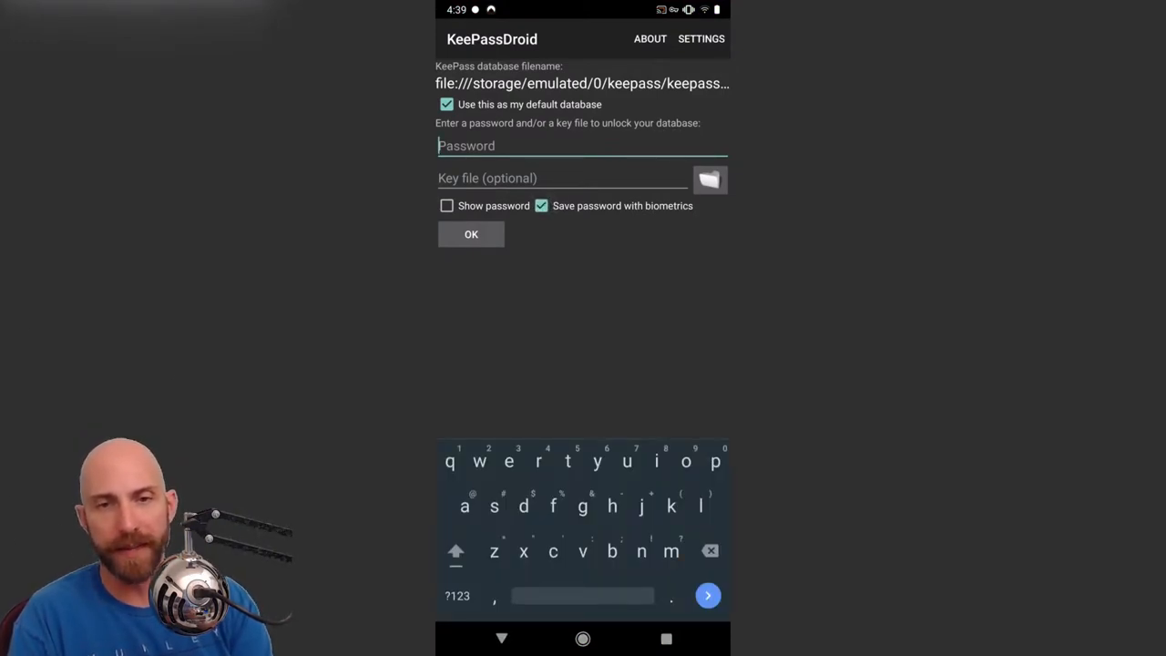
left_click(448, 206)
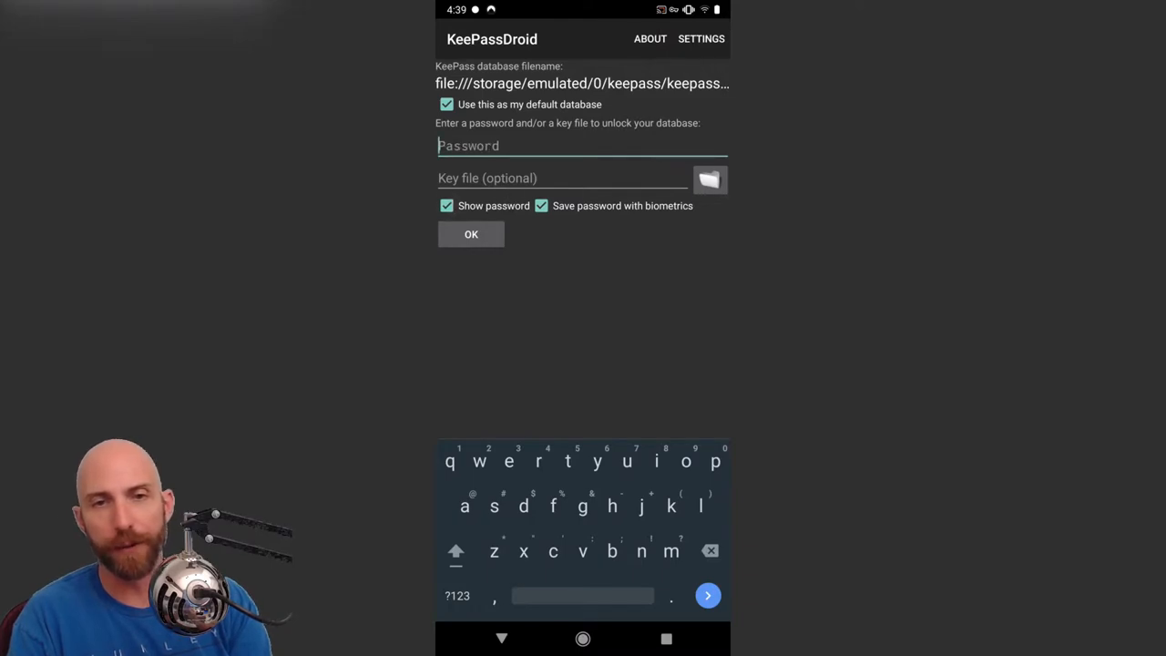
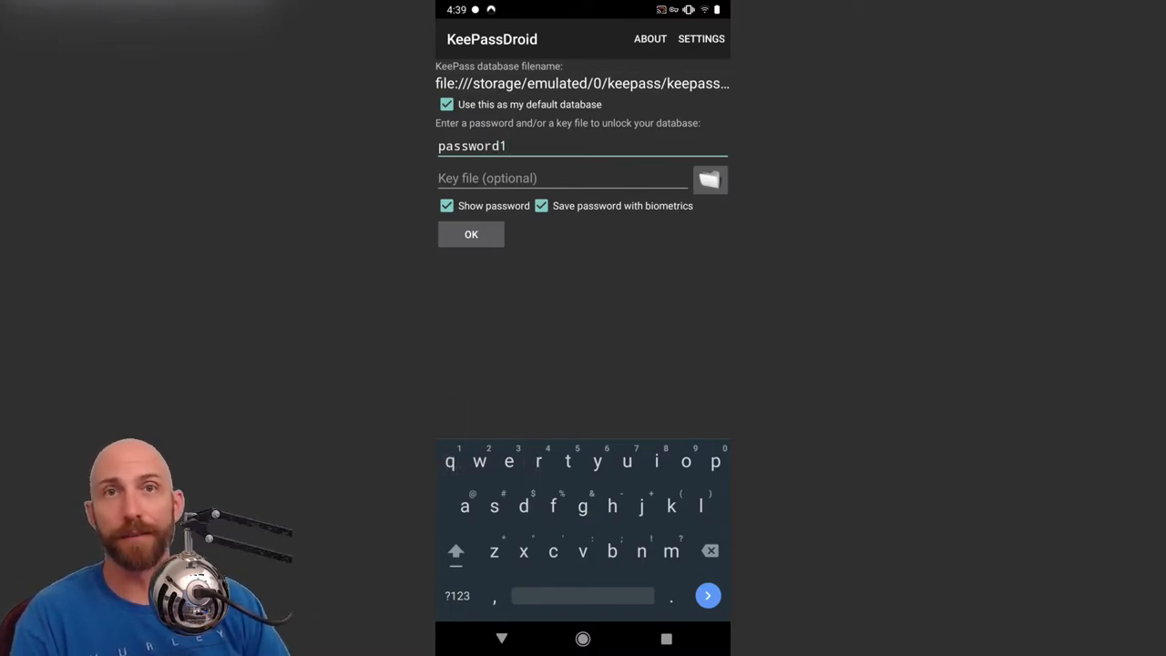
left_click(471, 234)
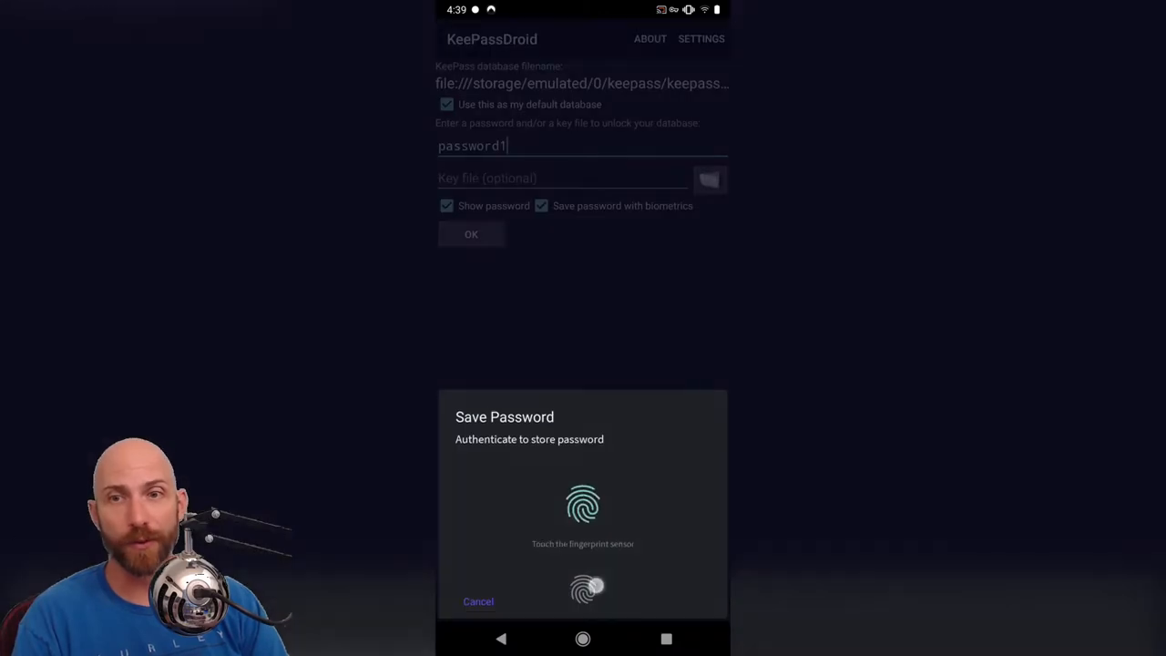
left_click(582, 504)
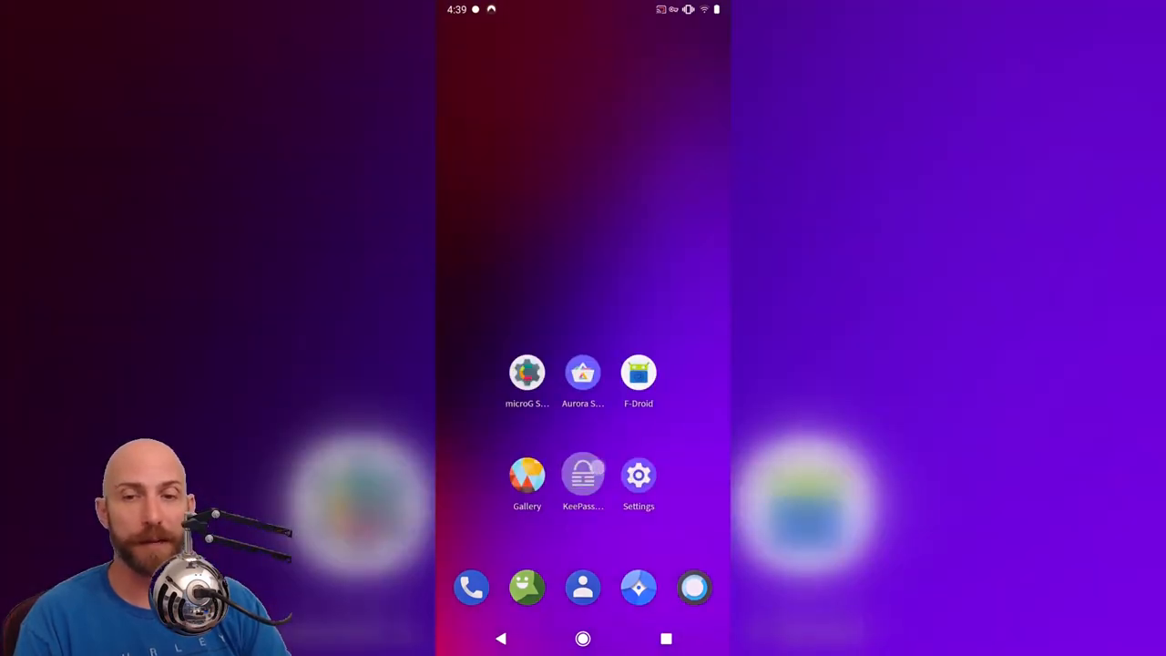
Relaunch KeePassDroid to get the fingerprint prompt for opening the keepass database
left_click(582, 474)
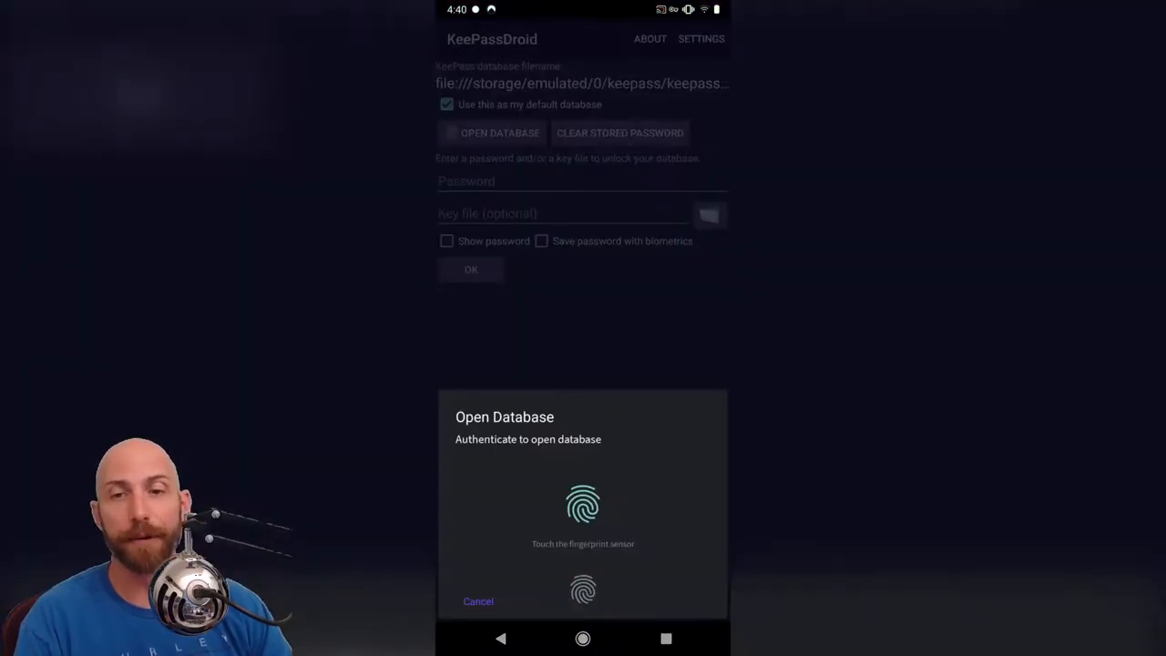